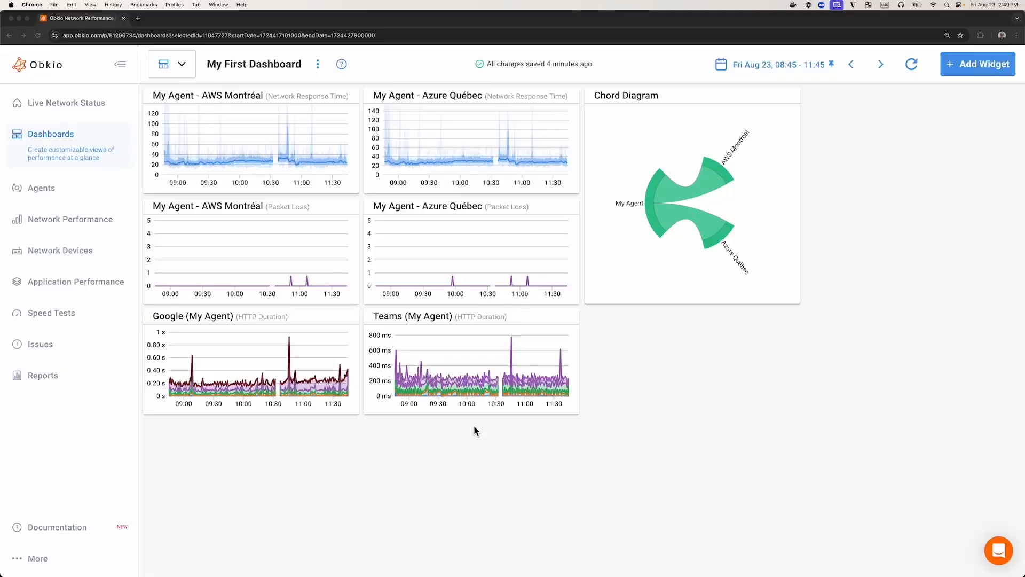
pyautogui.moveTo(88, 207)
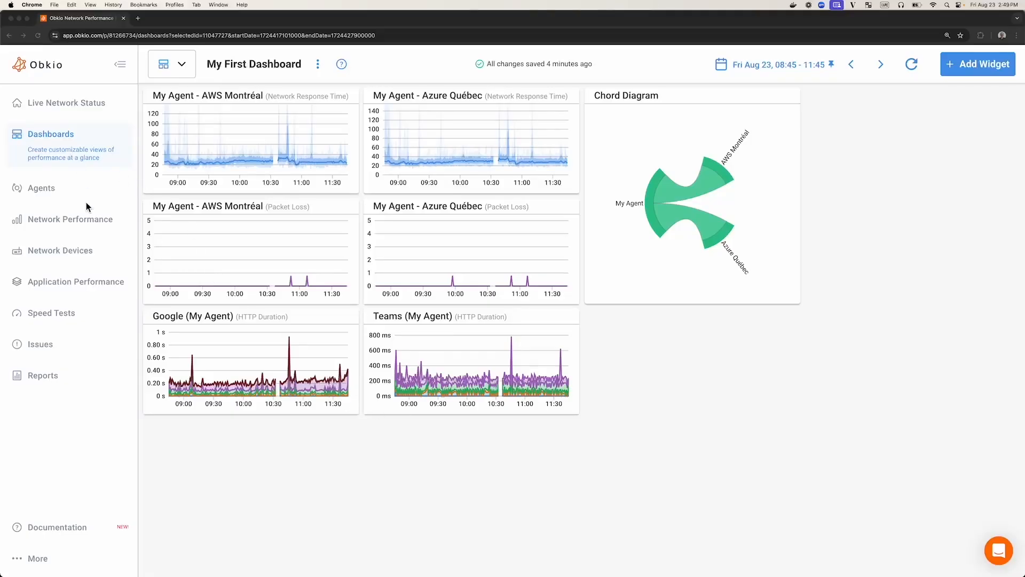
pyautogui.moveTo(354, 441)
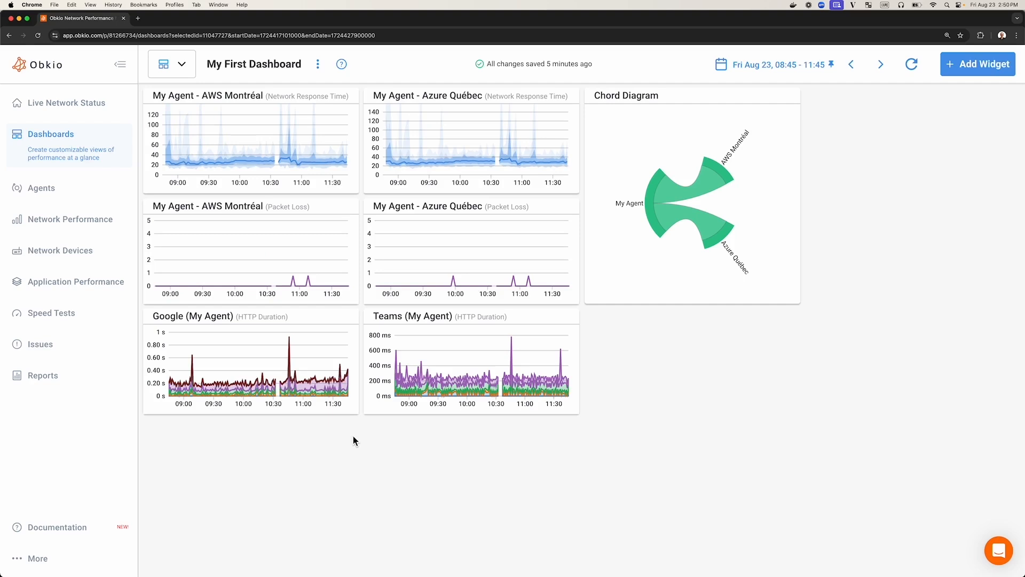
pyautogui.moveTo(328, 161)
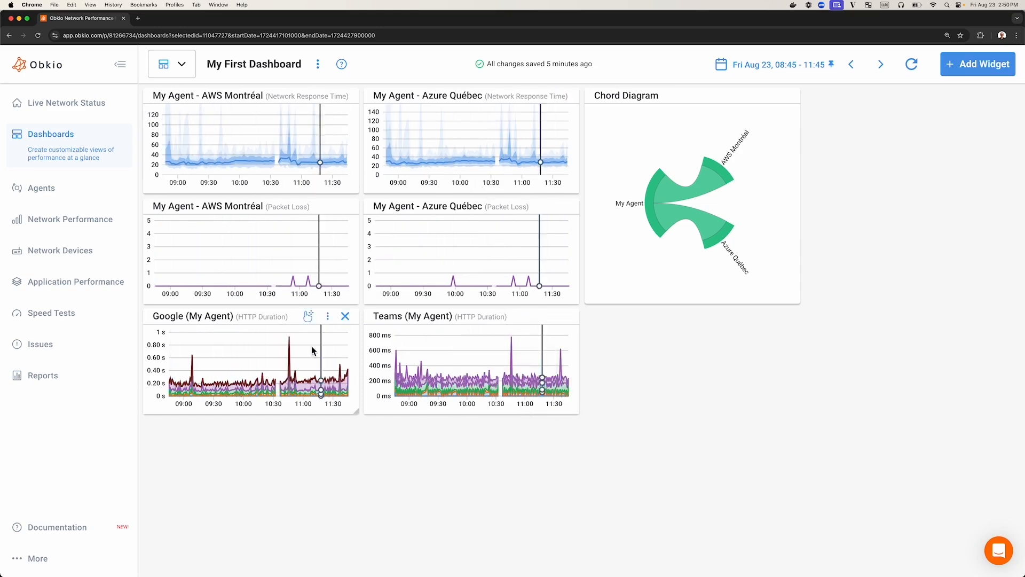
pyautogui.moveTo(487, 384)
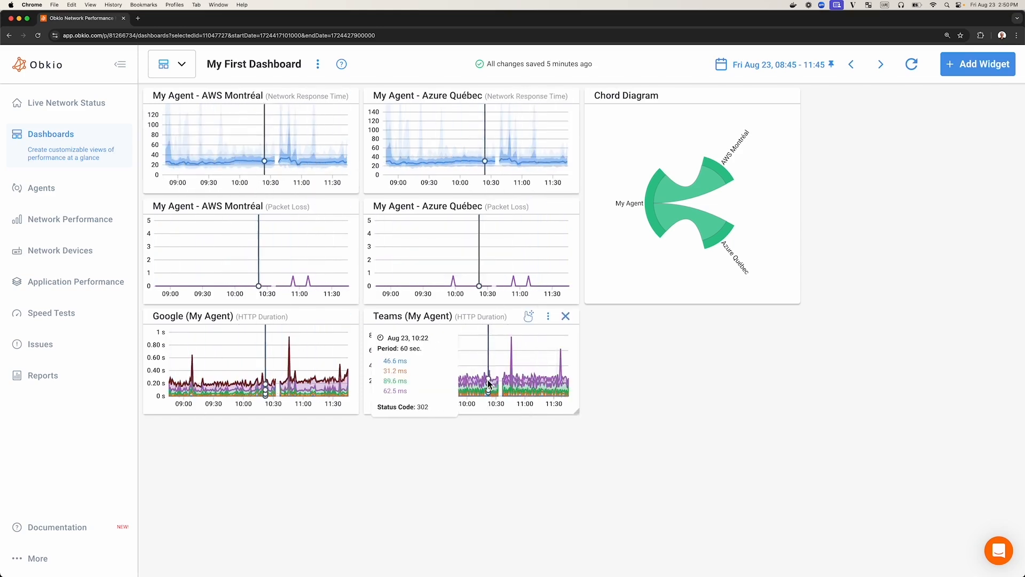
pyautogui.moveTo(471, 181)
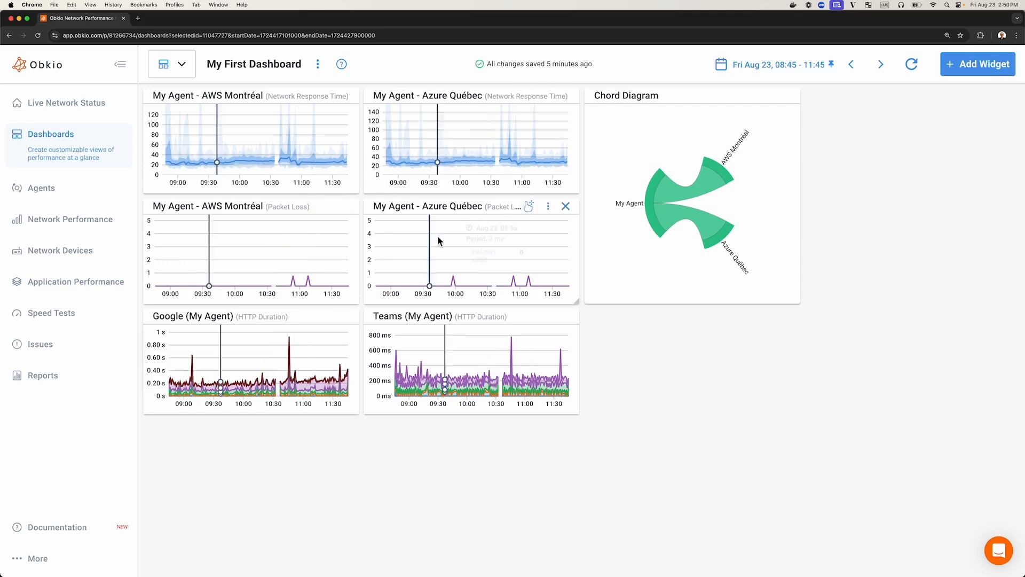
pyautogui.moveTo(482, 278)
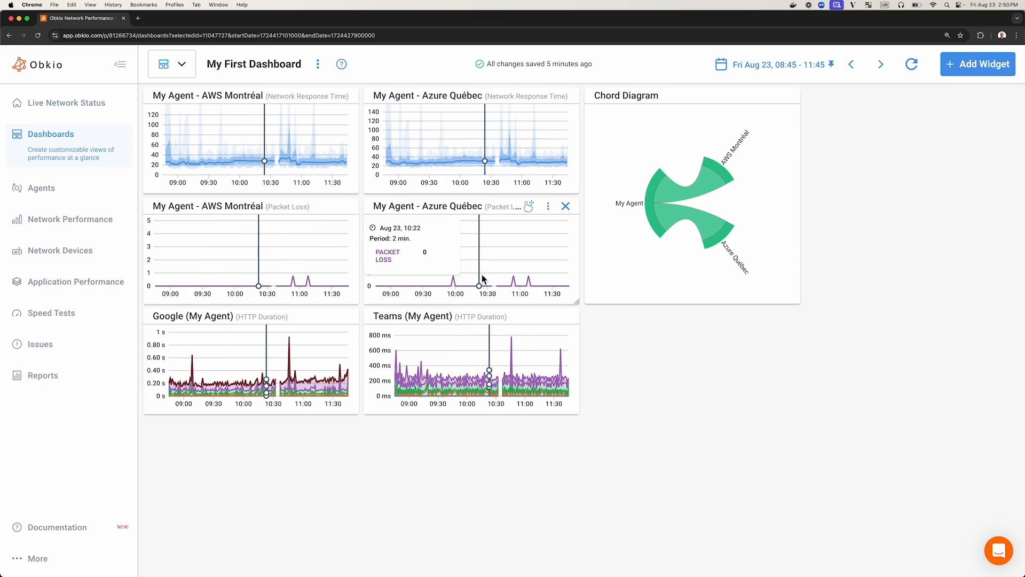
pyautogui.moveTo(449, 238)
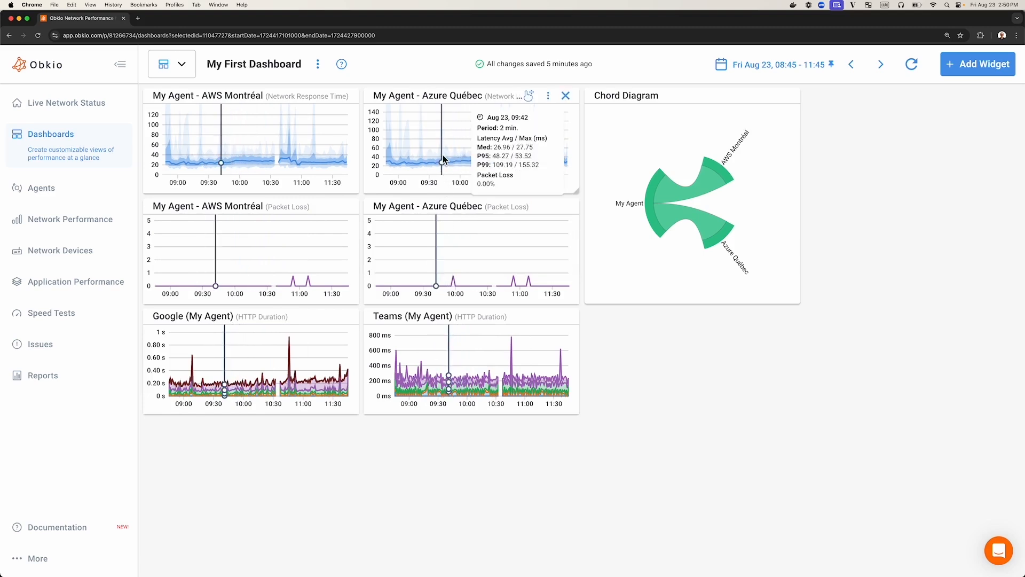
pyautogui.moveTo(451, 158)
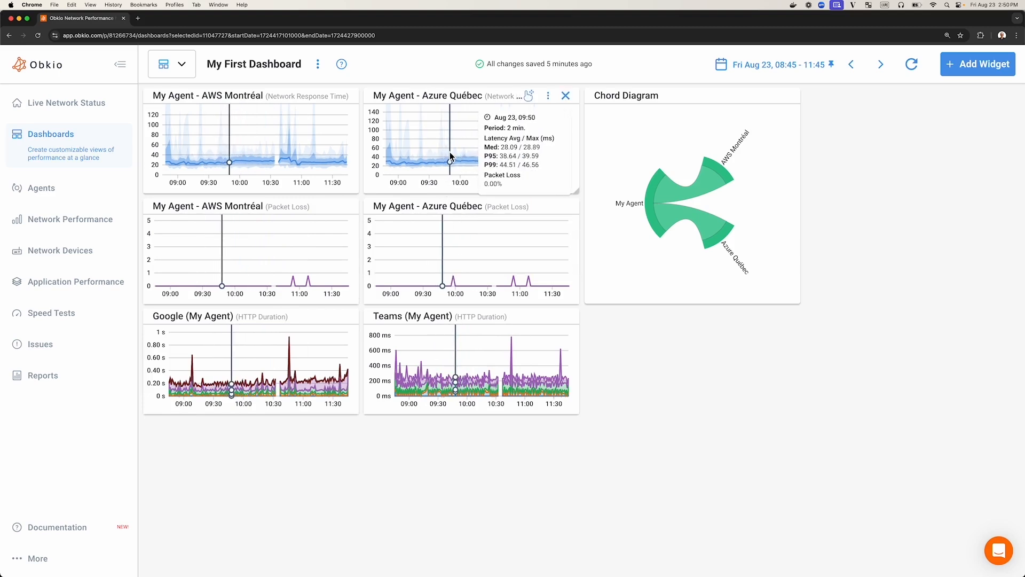
pyautogui.moveTo(462, 454)
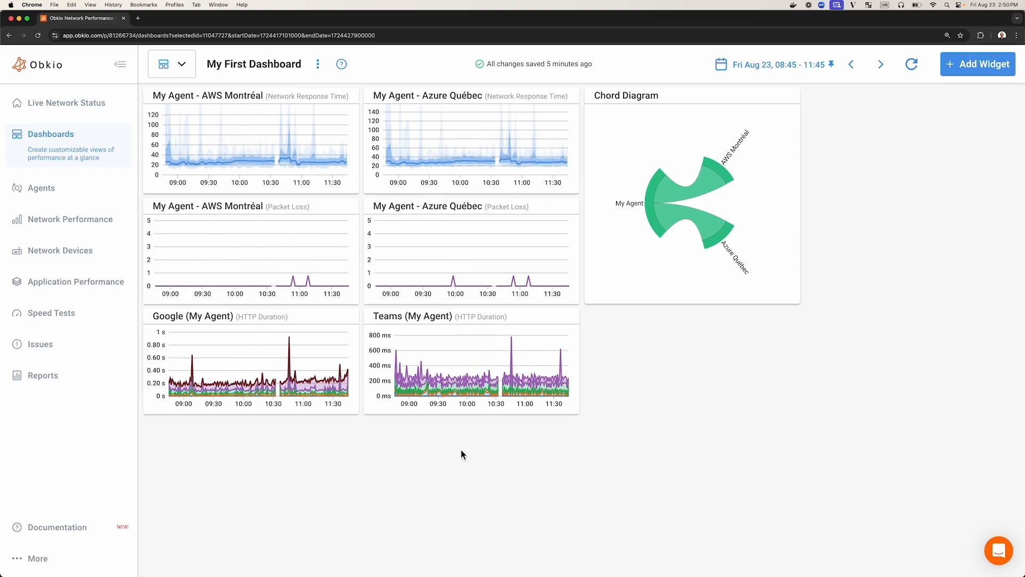
pyautogui.moveTo(420, 437)
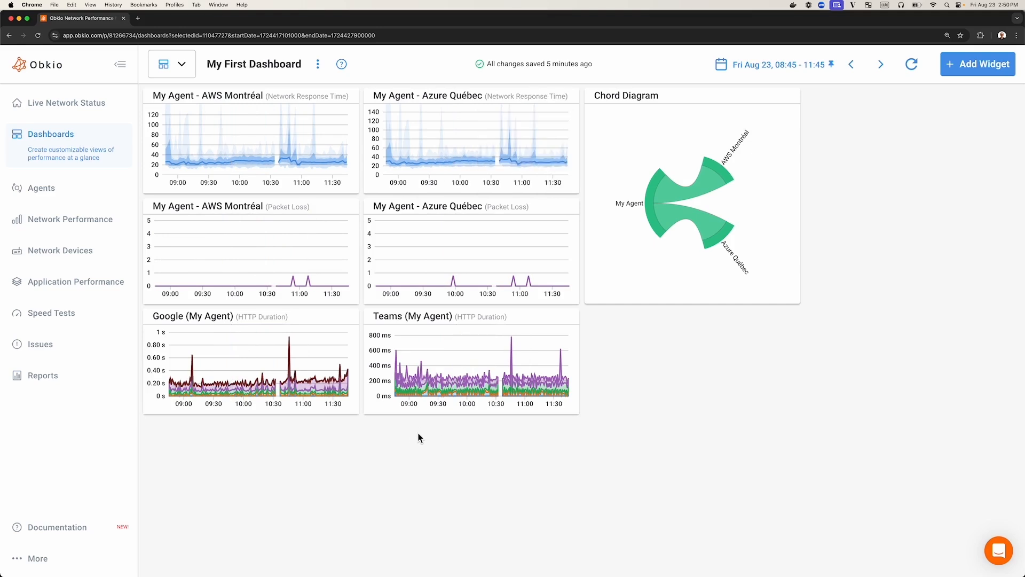
pyautogui.moveTo(285, 161)
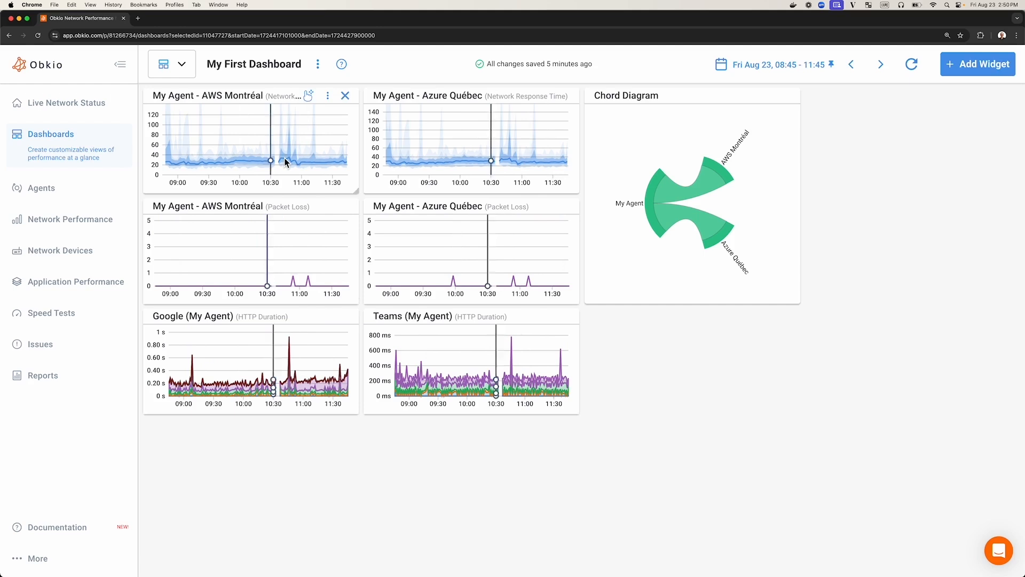
pyautogui.moveTo(287, 486)
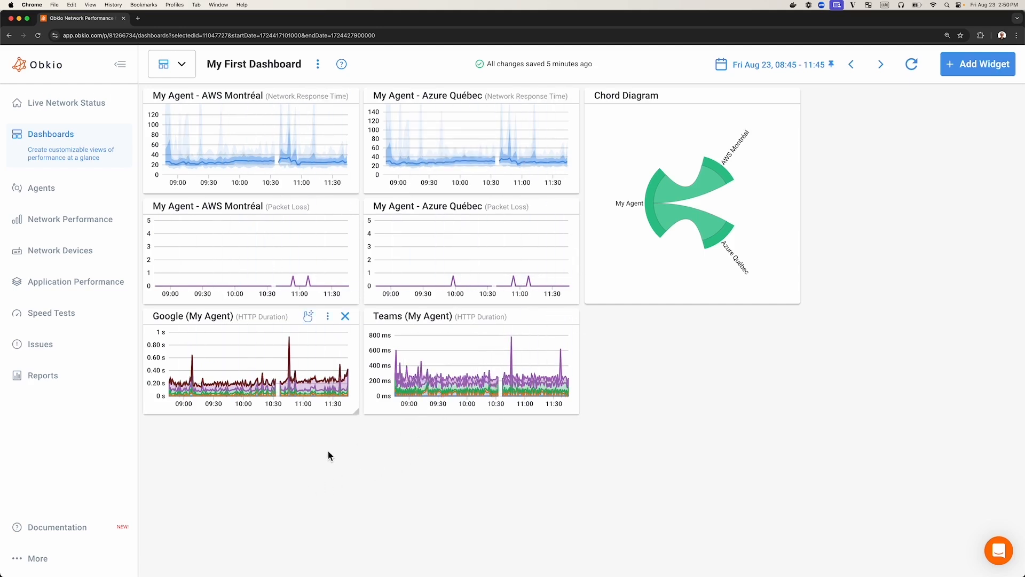
pyautogui.moveTo(357, 213)
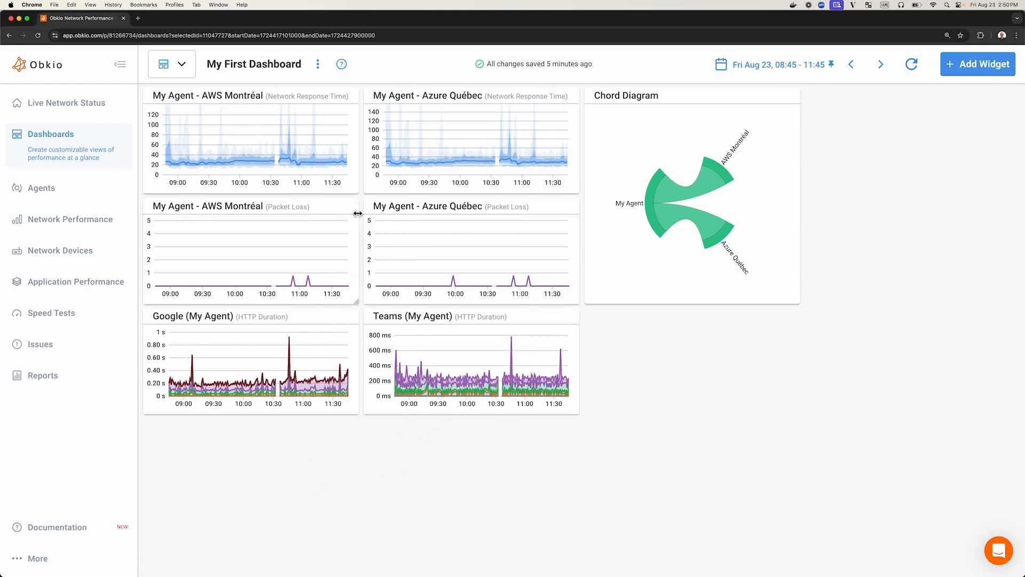
pyautogui.moveTo(495, 407)
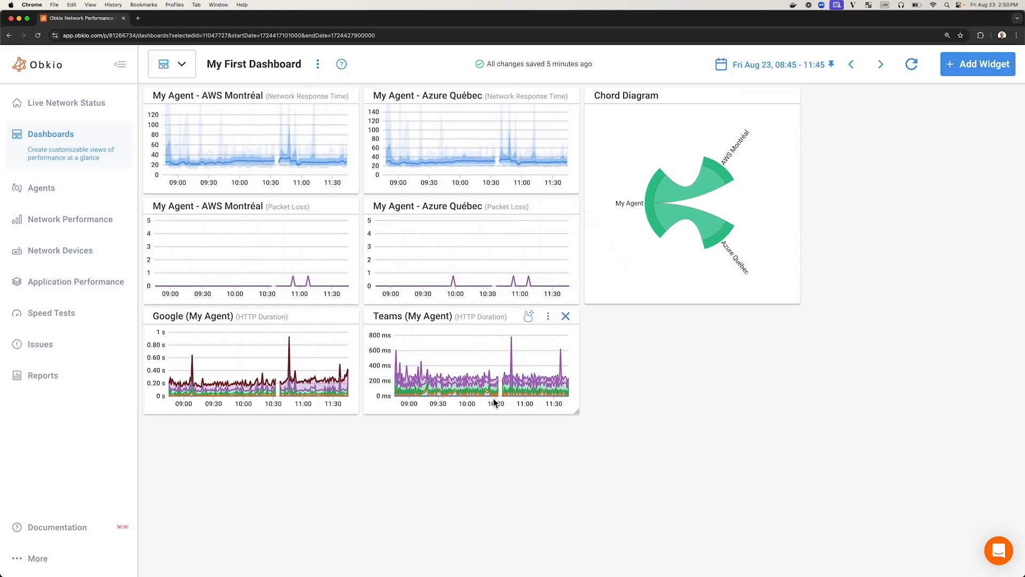
pyautogui.moveTo(801, 340)
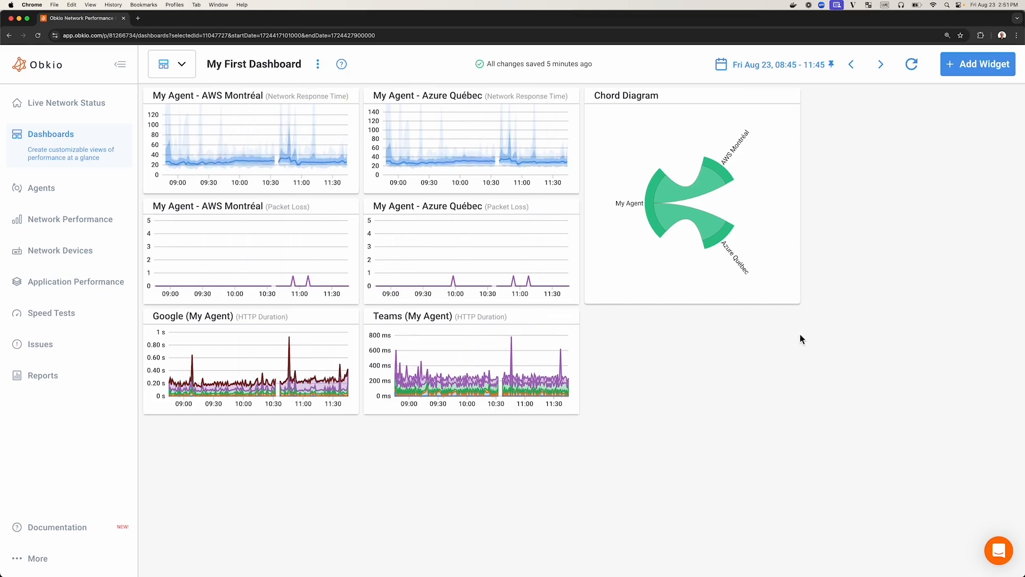
pyautogui.moveTo(978, 74)
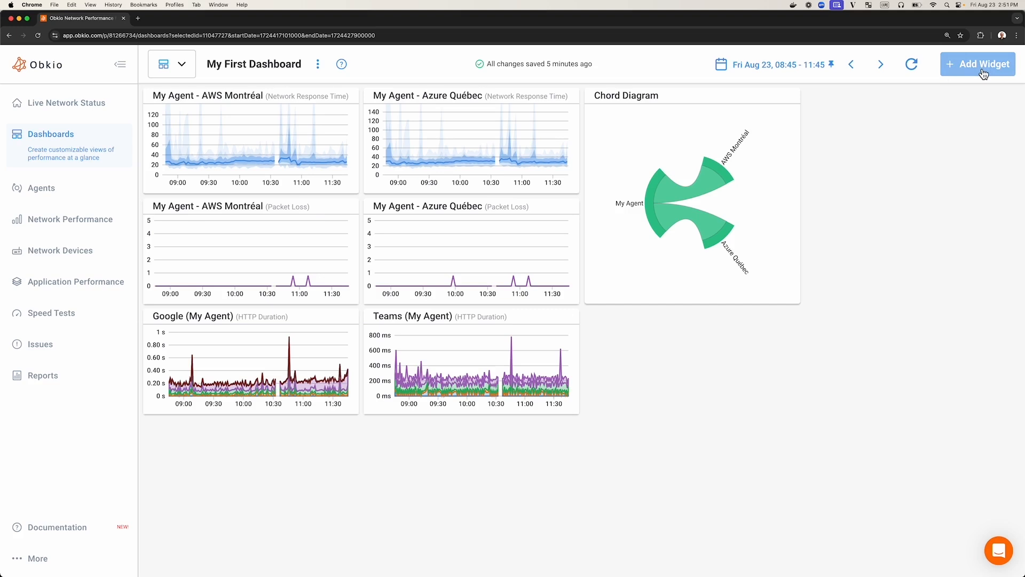
# - Add an Agent System Stats widget charting CPU Usage for My Agent
pyautogui.click(978, 64)
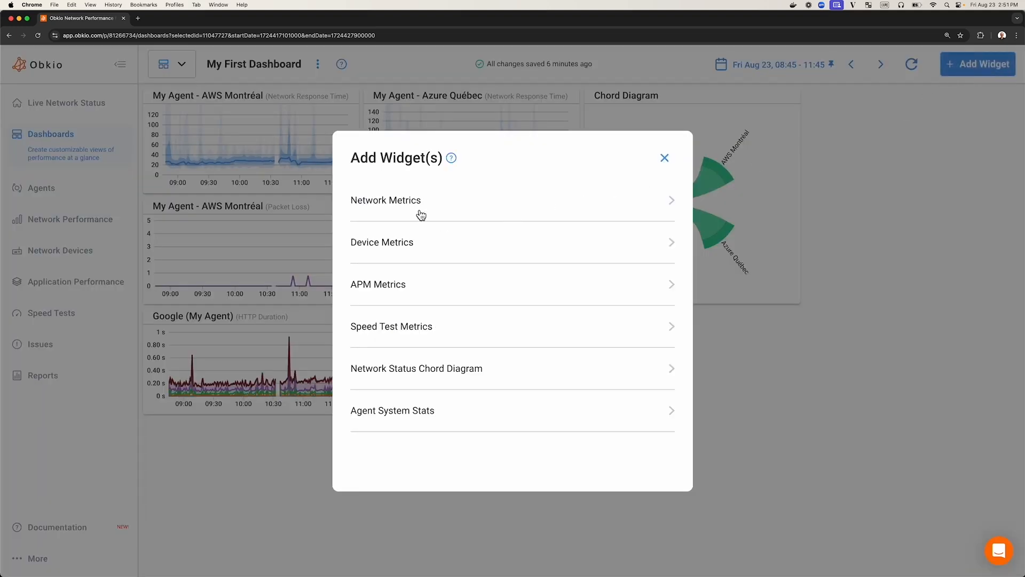
pyautogui.moveTo(383, 424)
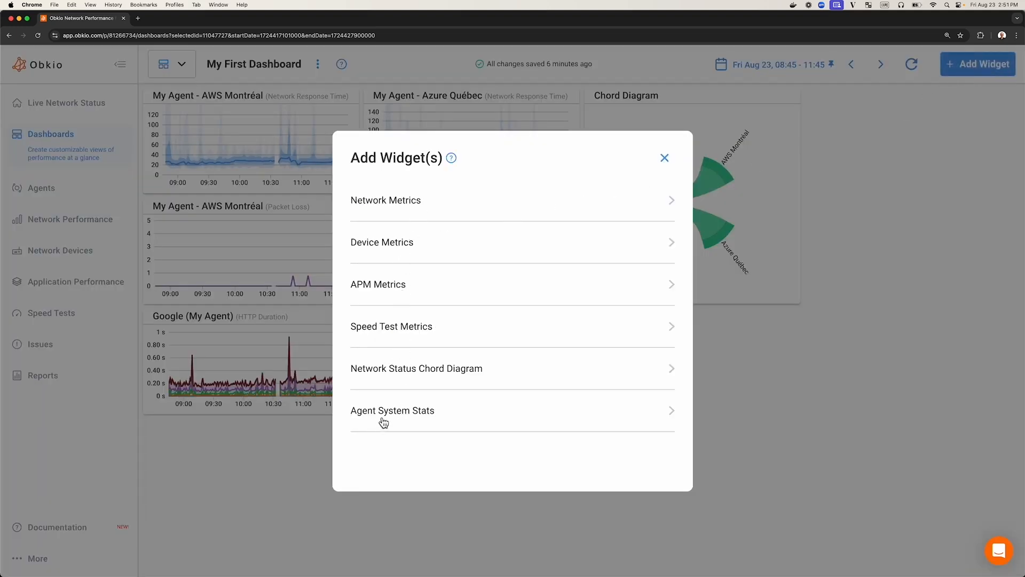
pyautogui.click(392, 410)
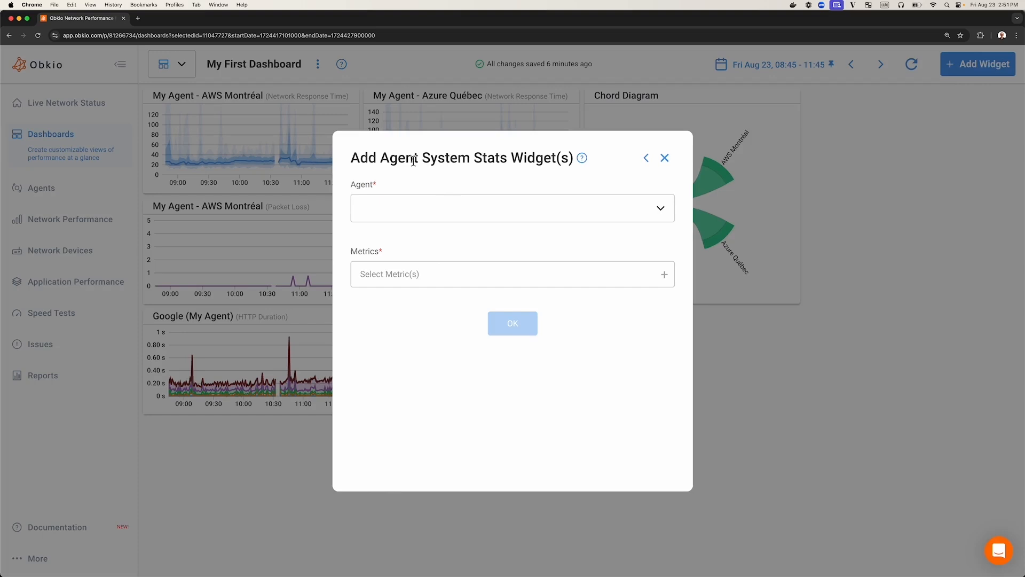
pyautogui.moveTo(457, 215)
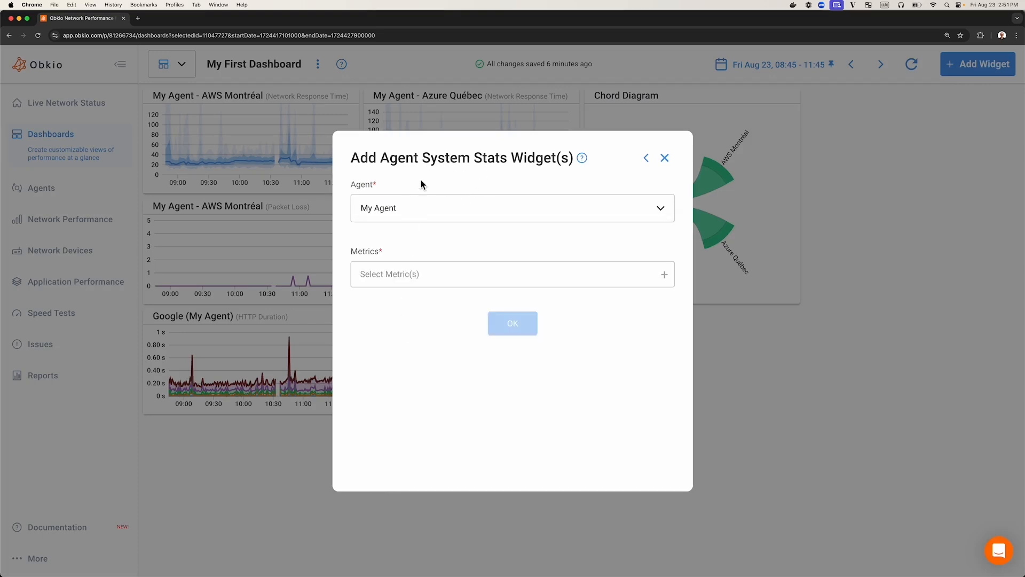
pyautogui.click(512, 274)
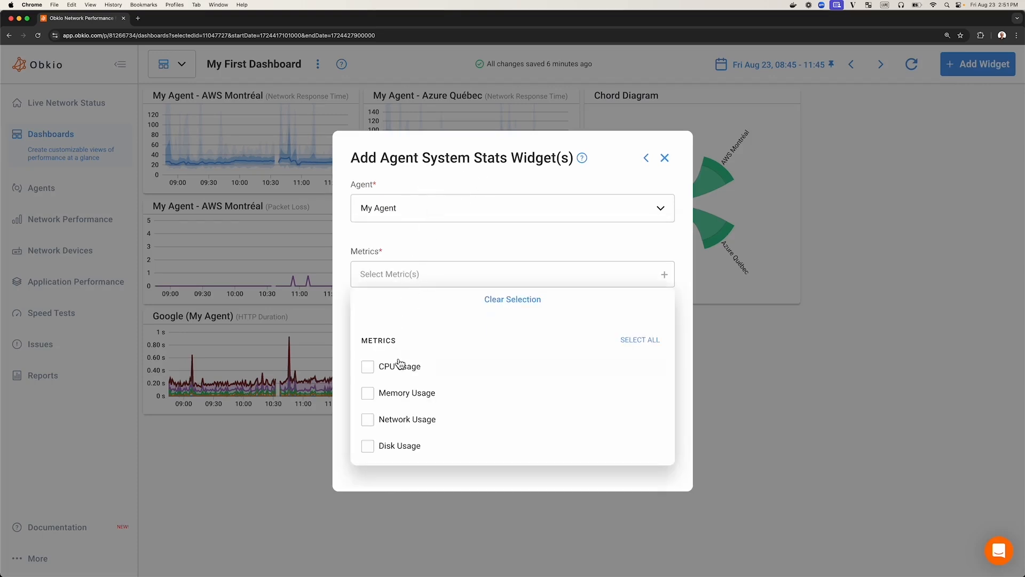
pyautogui.click(367, 366)
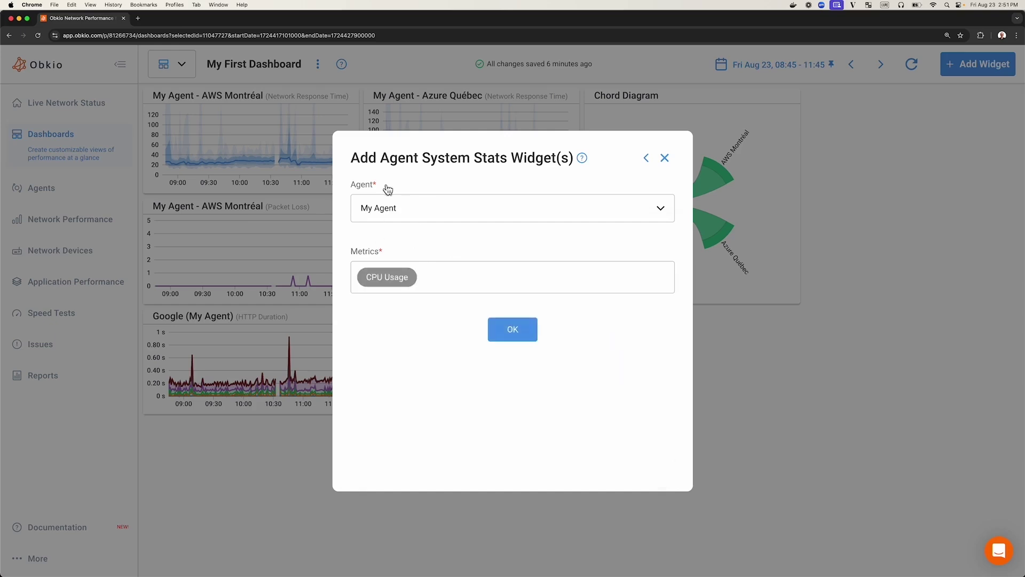
pyautogui.click(513, 329)
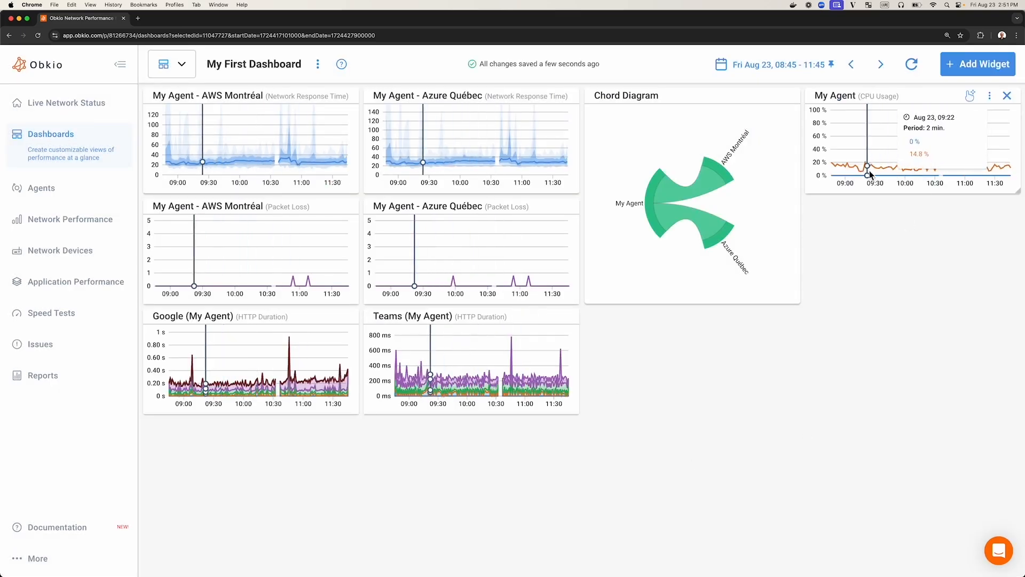
pyautogui.moveTo(878, 235)
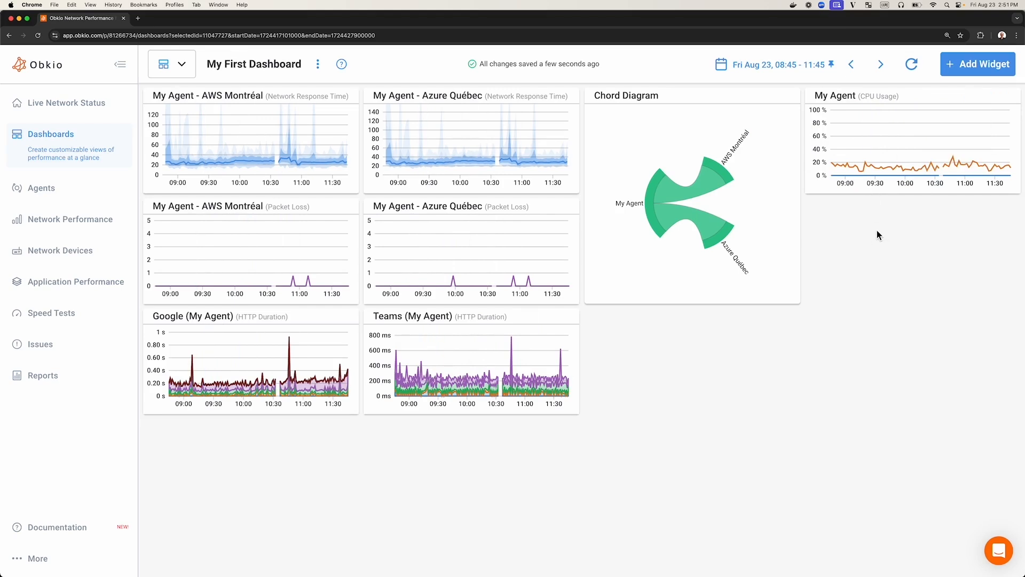
pyautogui.moveTo(916, 130)
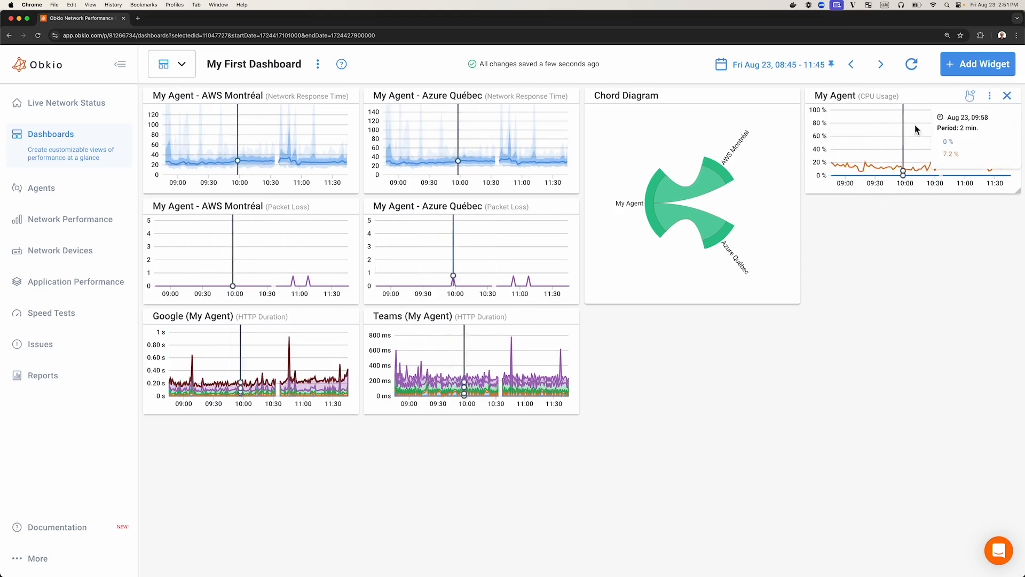
pyautogui.moveTo(925, 136)
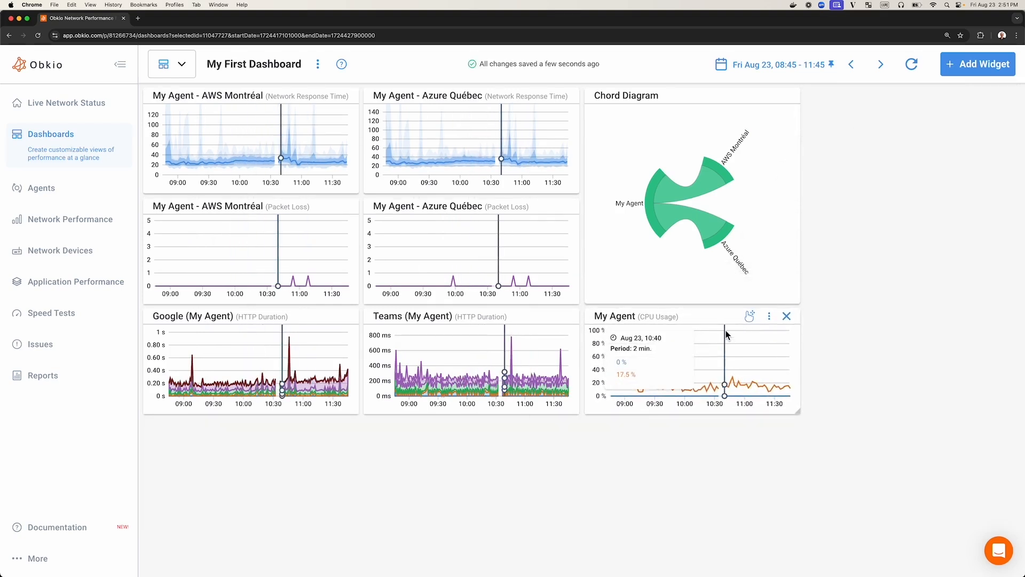
pyautogui.moveTo(689, 339)
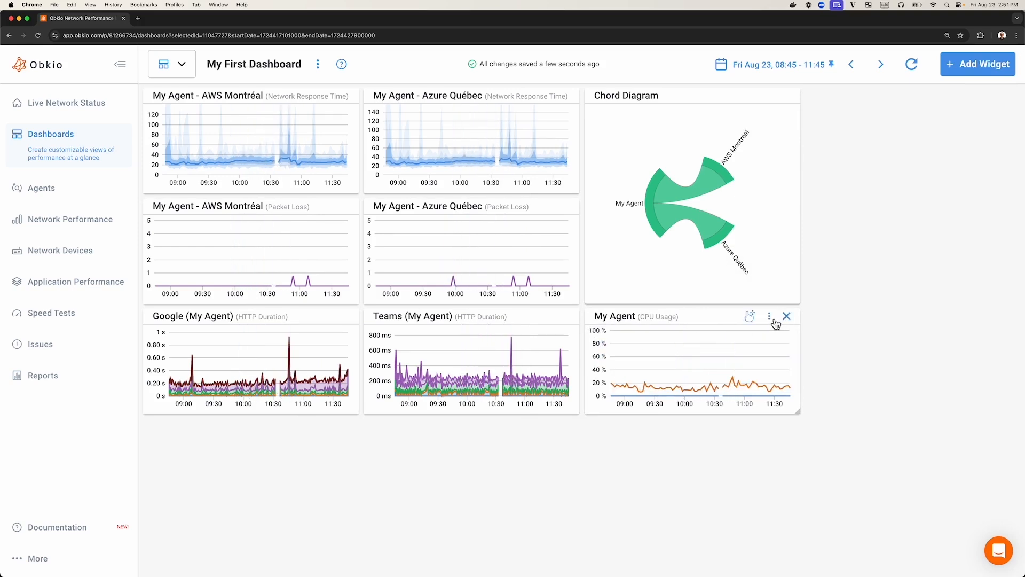
# - Switch the My Agent widget's graph type from CPU Usage to Memory Usage and save
pyautogui.click(770, 315)
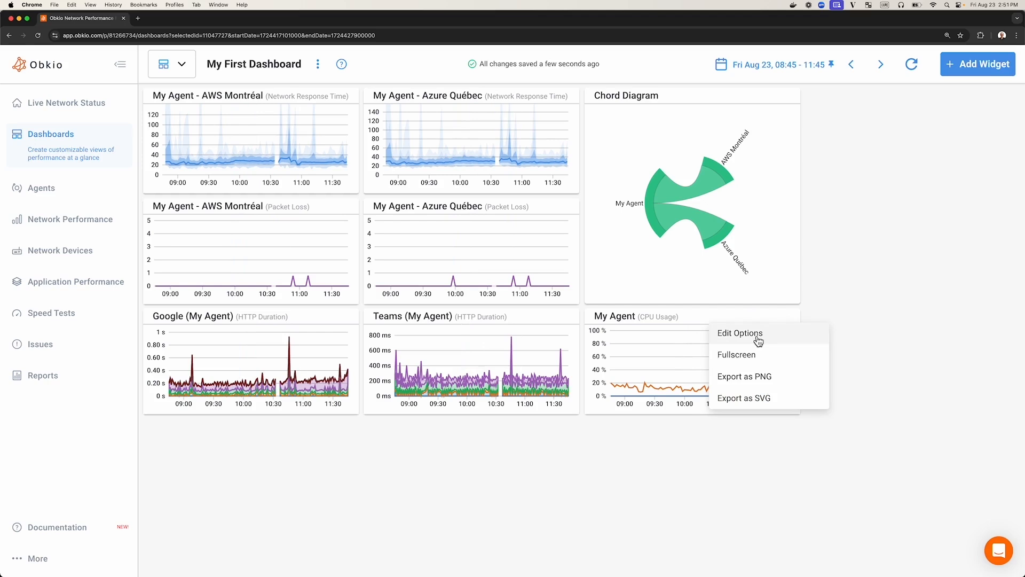
pyautogui.click(740, 333)
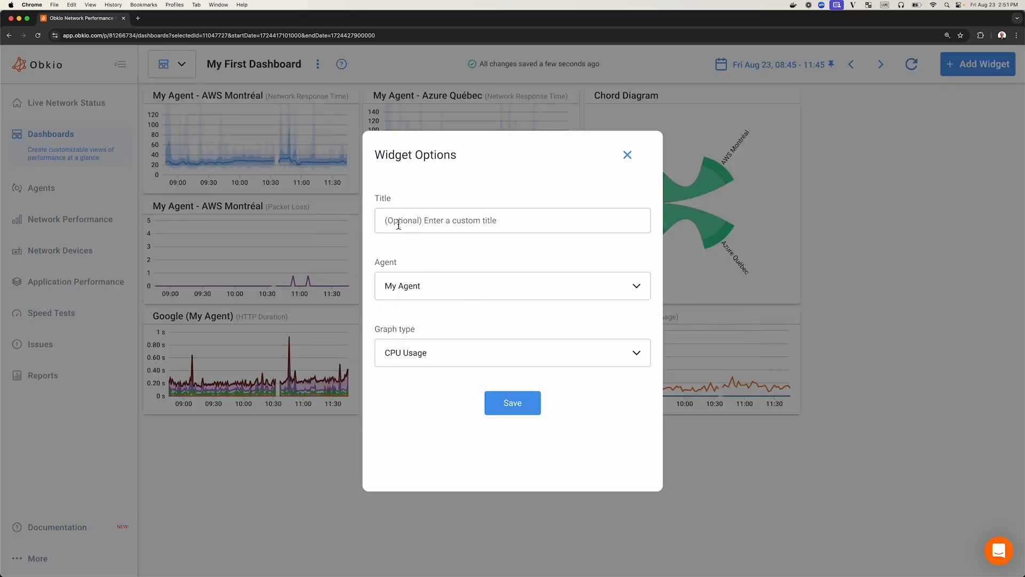
pyautogui.click(512, 285)
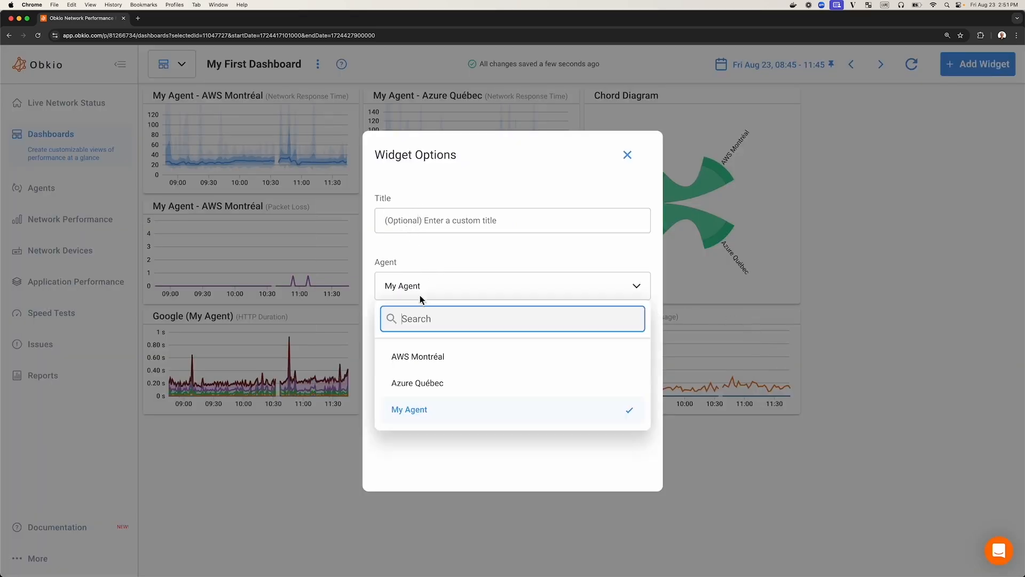
pyautogui.click(409, 409)
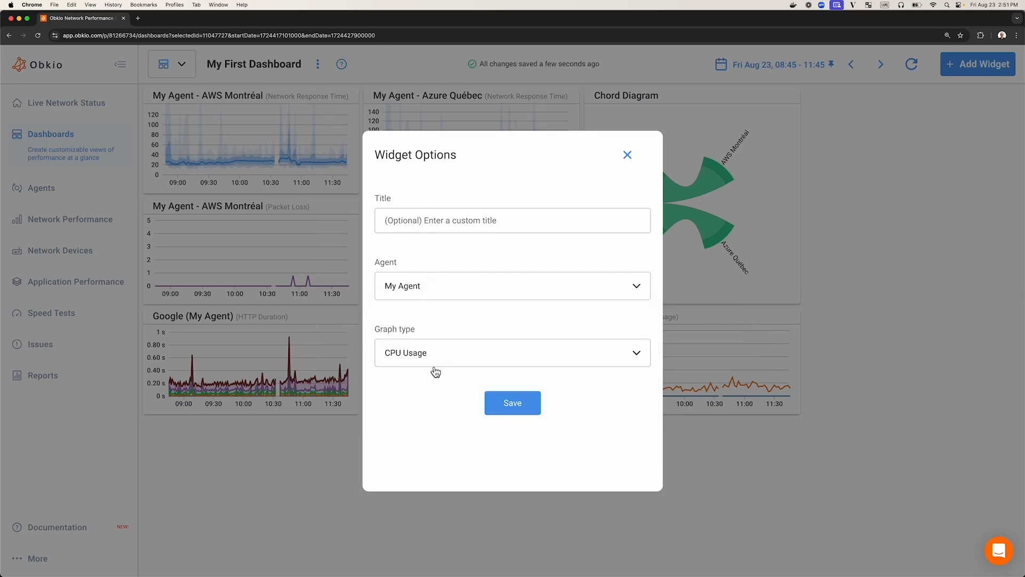
pyautogui.click(512, 352)
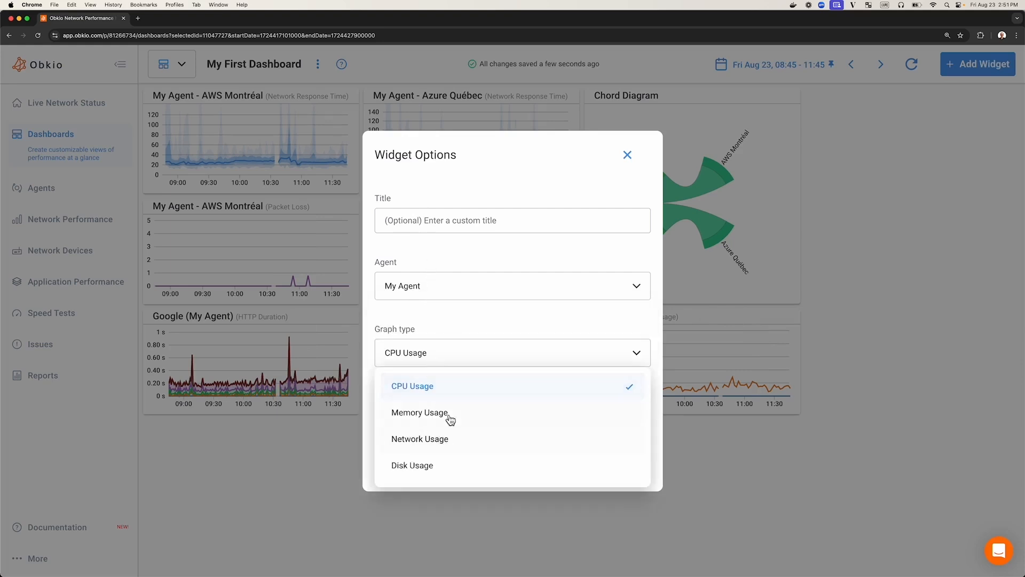
pyautogui.click(419, 413)
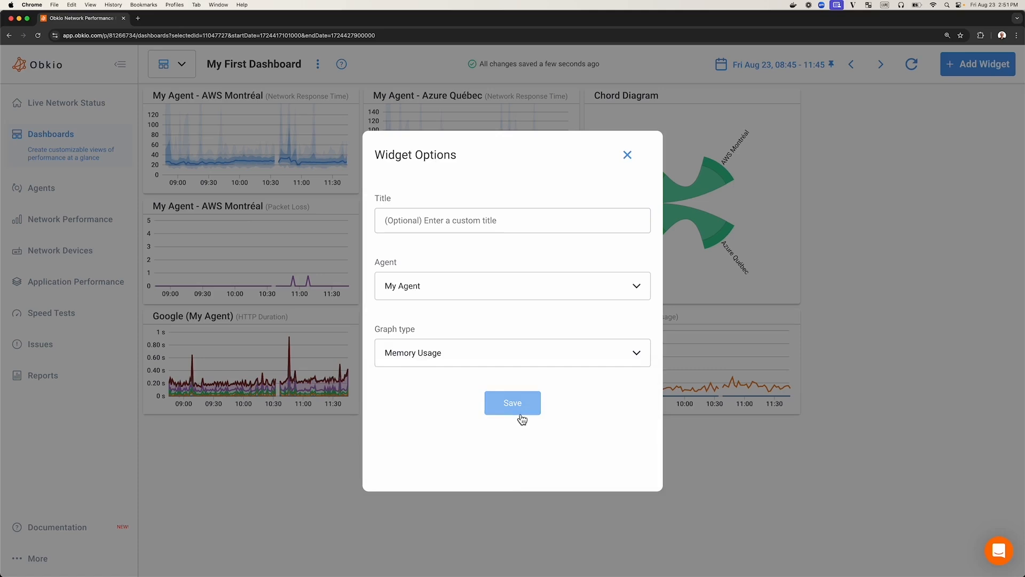
pyautogui.click(512, 402)
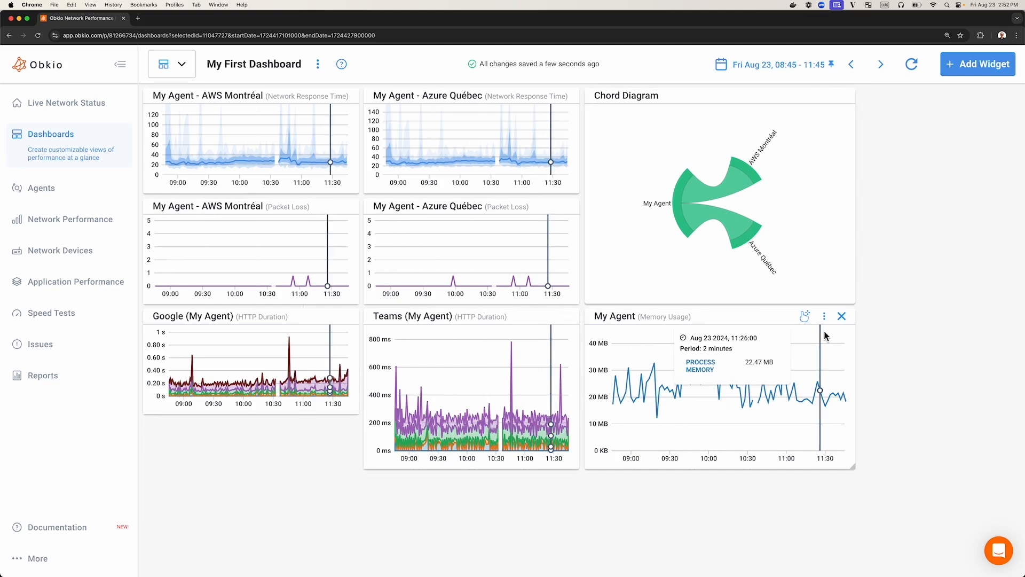
pyautogui.moveTo(846, 329)
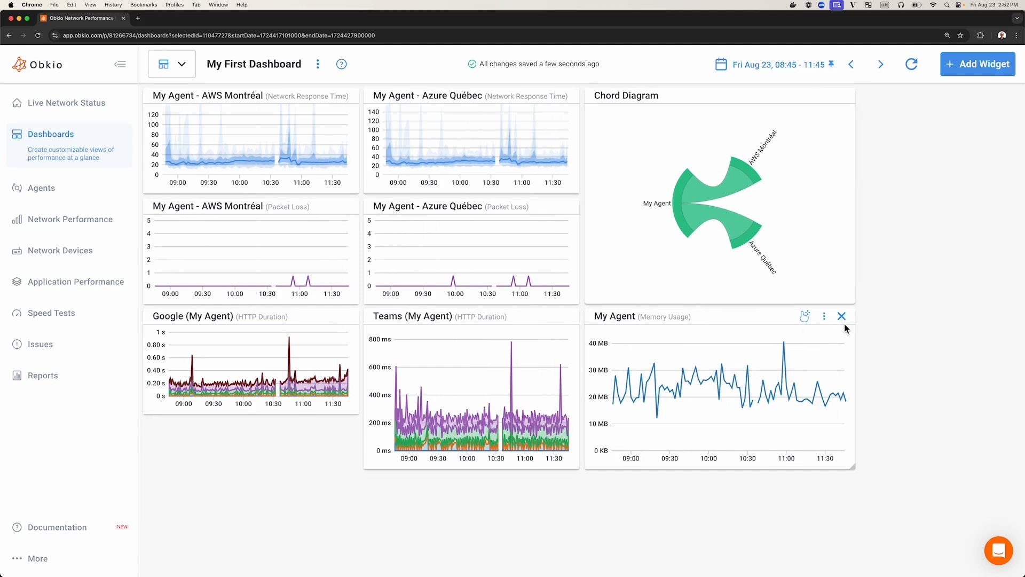
# - Remove the My Agent Memory Usage widget and confirm the removal
pyautogui.click(842, 316)
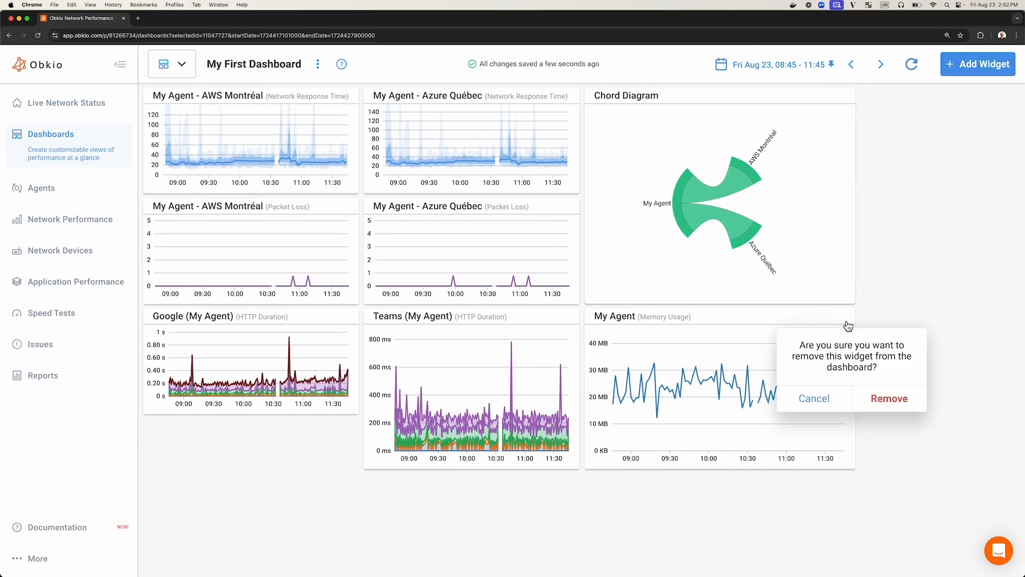
pyautogui.click(890, 398)
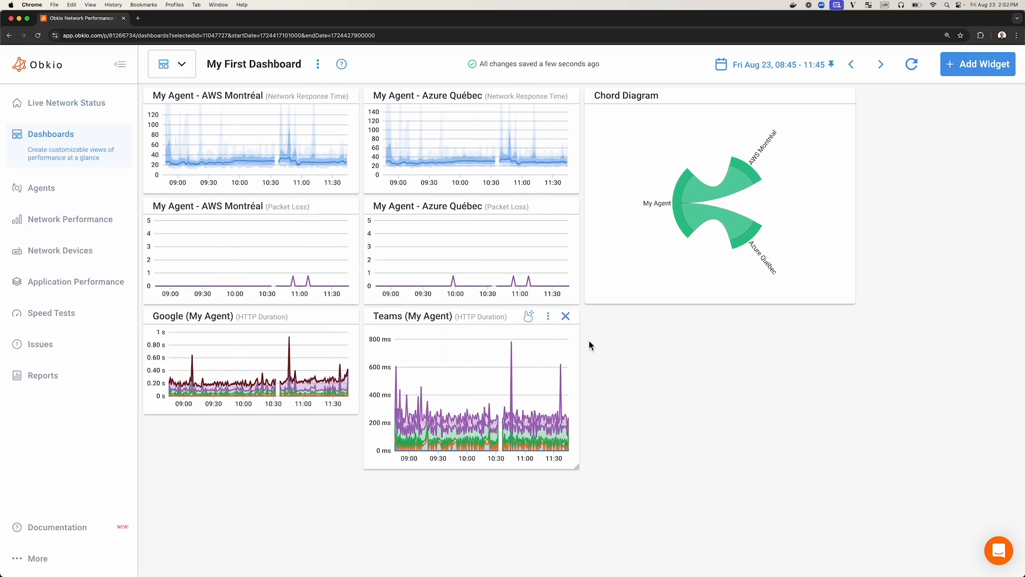
pyautogui.moveTo(635, 368)
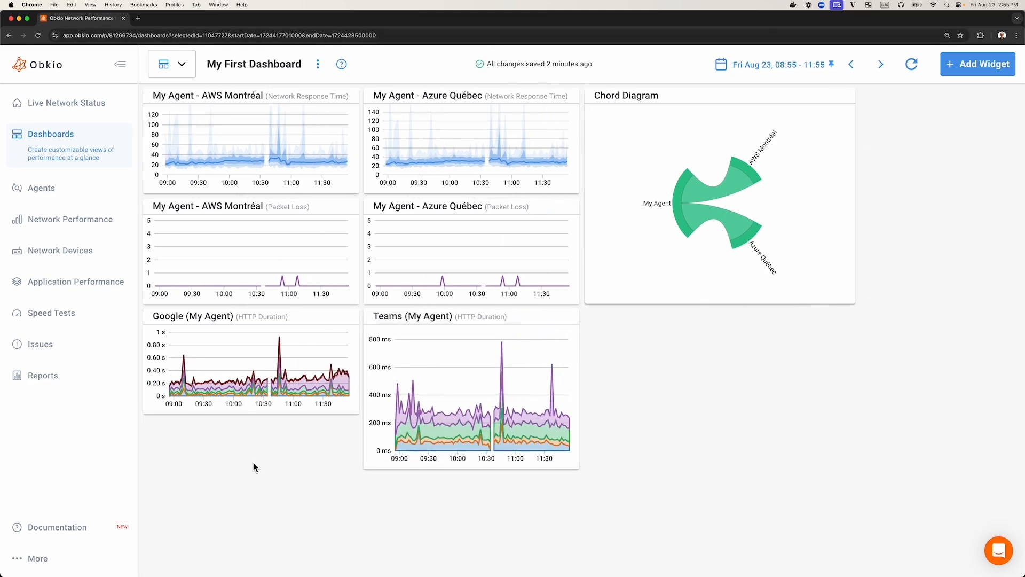
pyautogui.moveTo(582, 464)
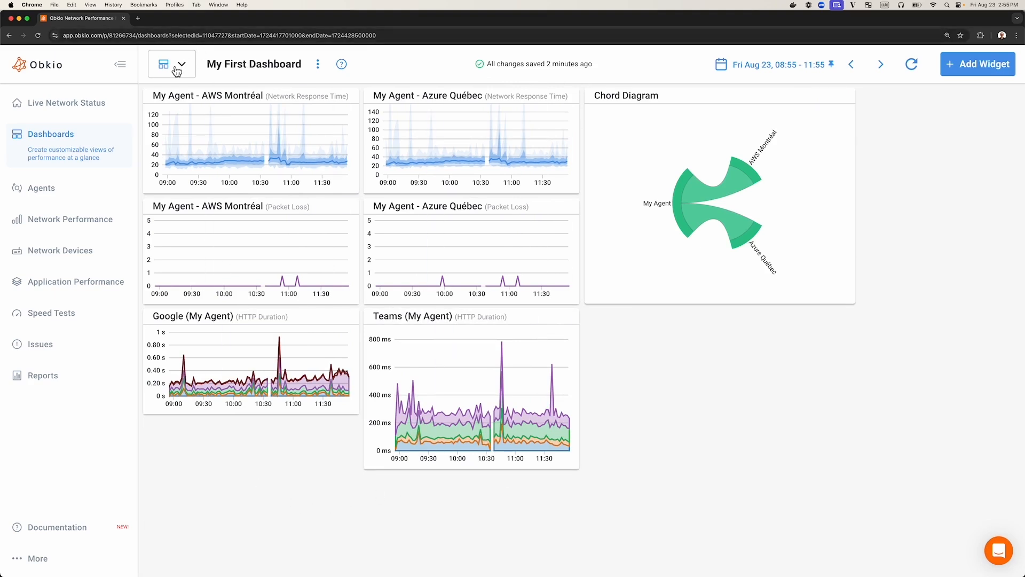
pyautogui.click(186, 65)
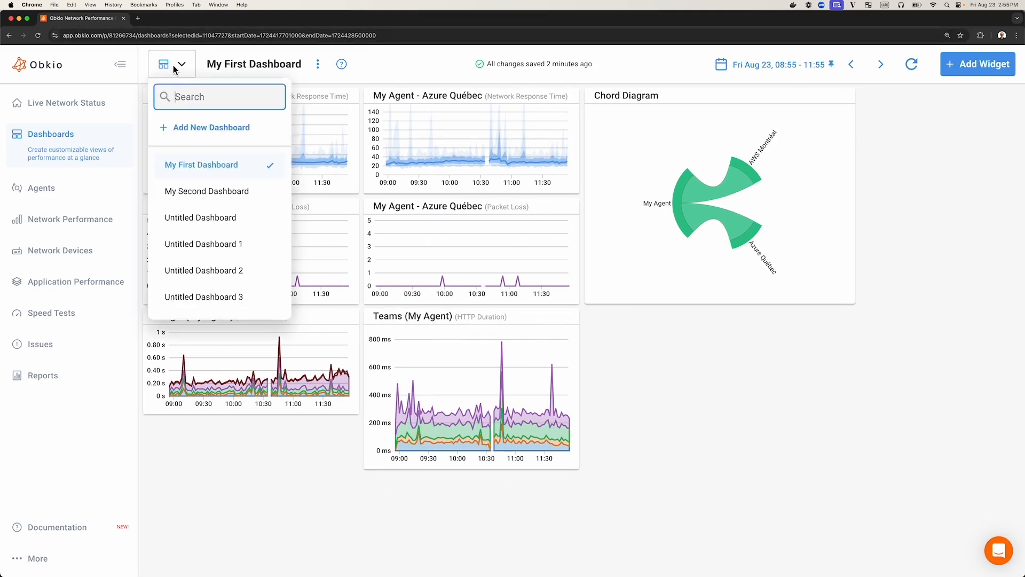
pyautogui.moveTo(205, 296)
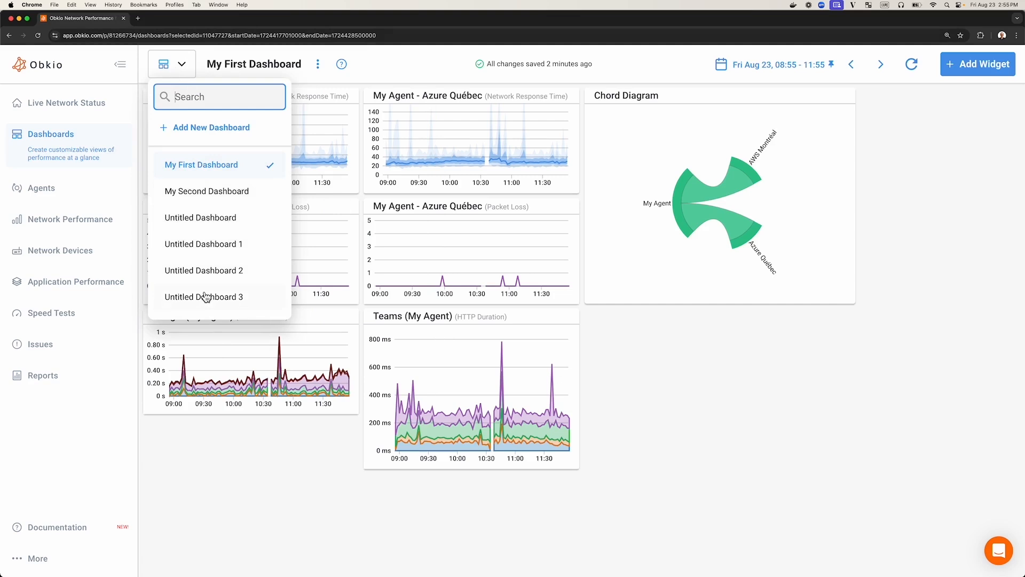
pyautogui.moveTo(225, 273)
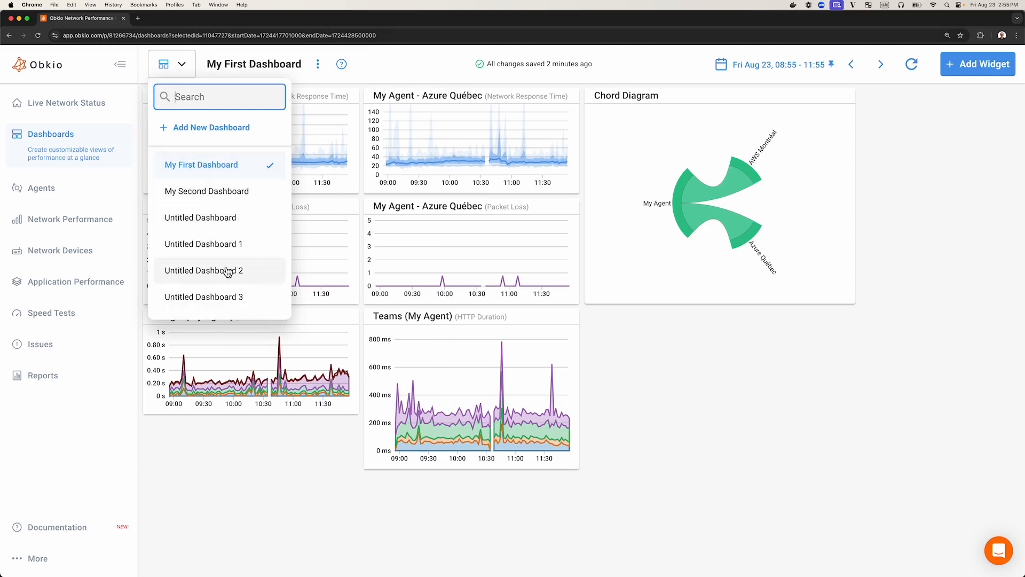
pyautogui.click(207, 191)
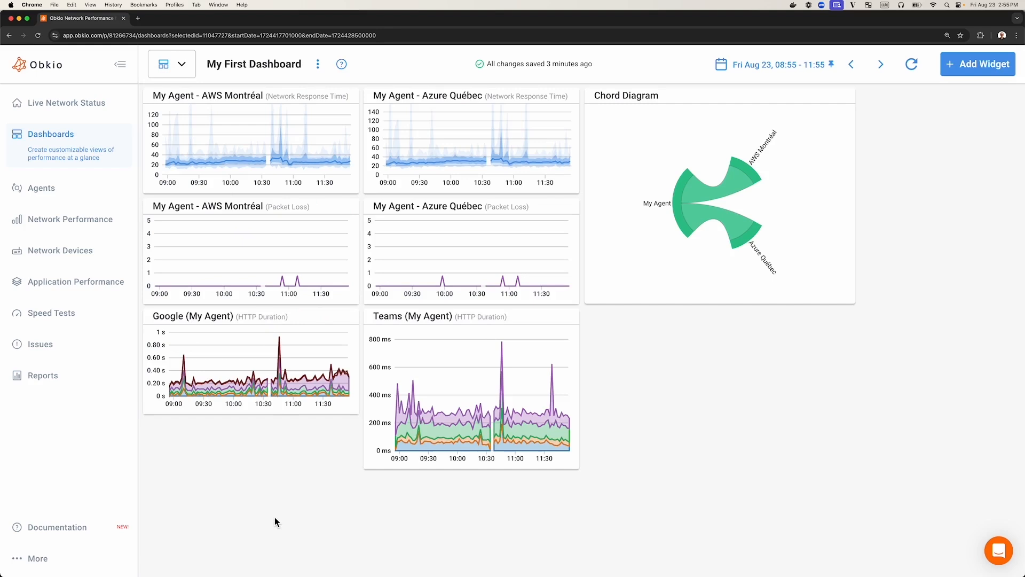
# - Create a new empty dashboard, Untitled Dashboard 4, from the dashboard actions menu
pyautogui.click(172, 64)
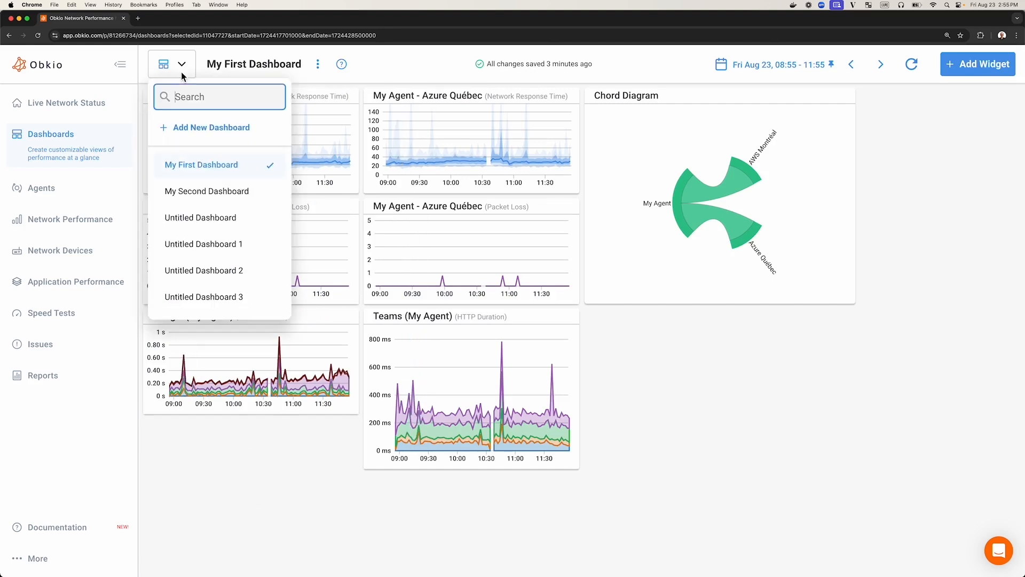
pyautogui.moveTo(317, 72)
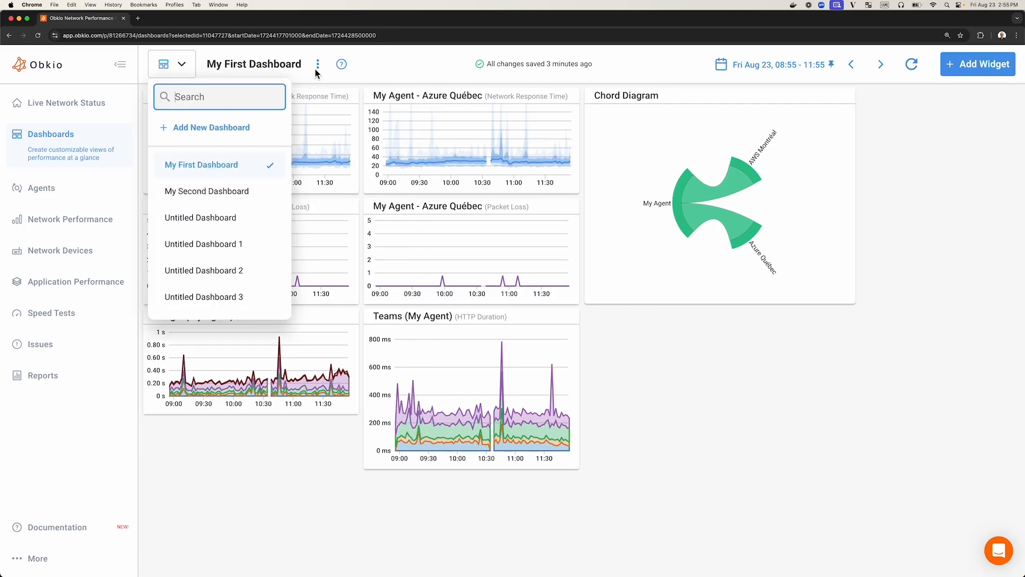
pyautogui.click(317, 64)
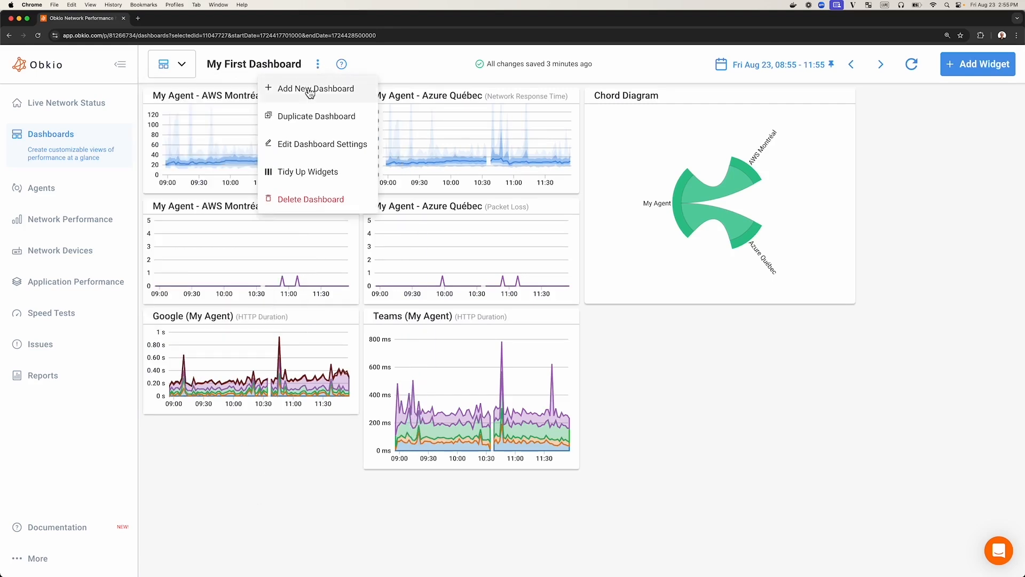
pyautogui.click(315, 89)
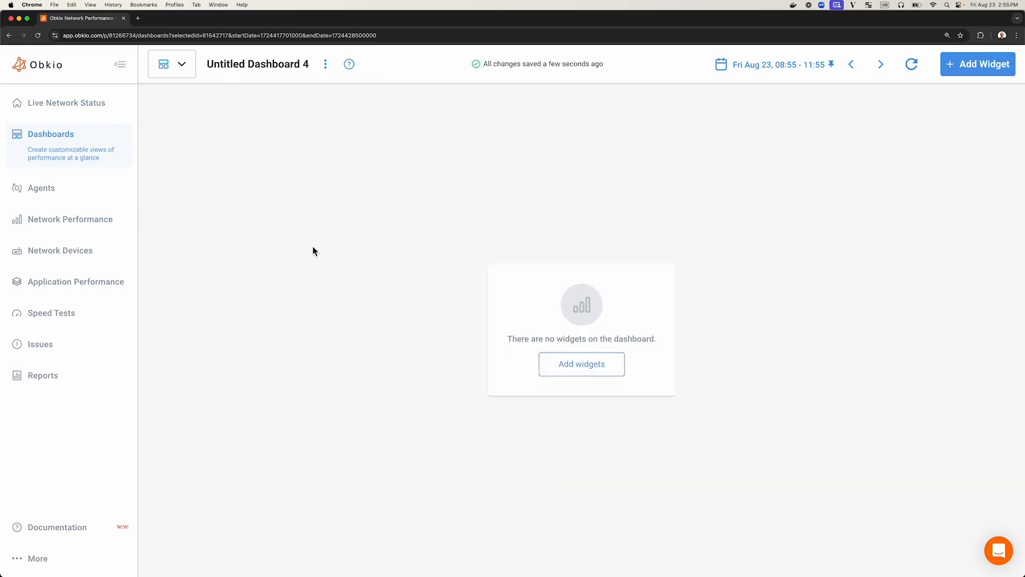
pyautogui.moveTo(308, 316)
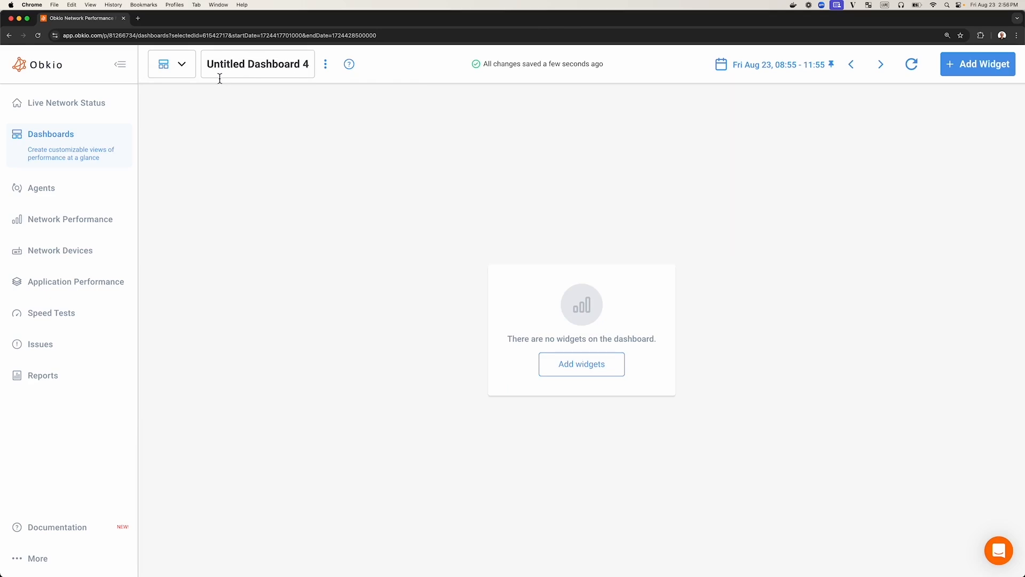
# - Check the dashboard list, then switch back to My First Dashboard
pyautogui.click(172, 64)
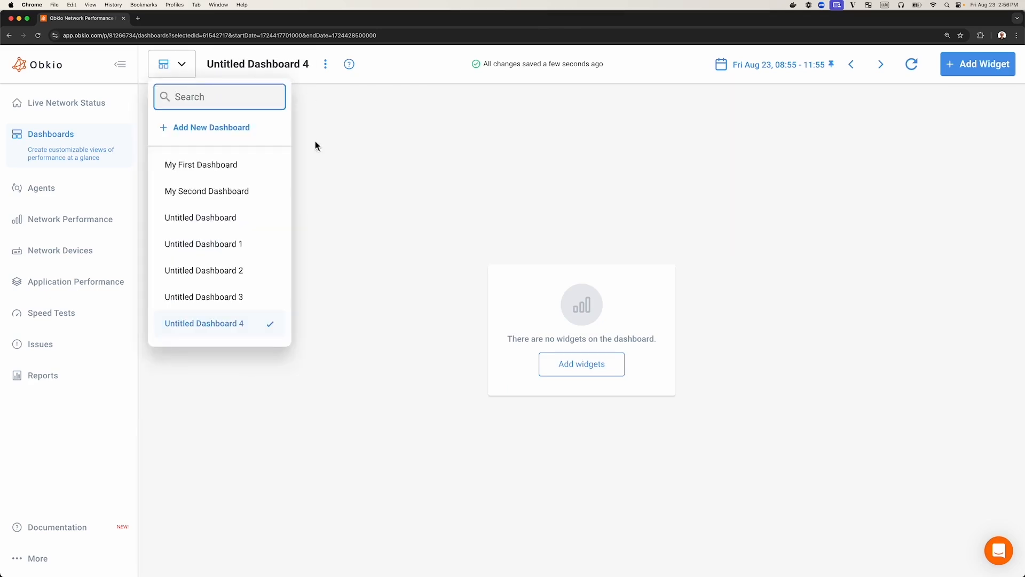
pyautogui.click(496, 187)
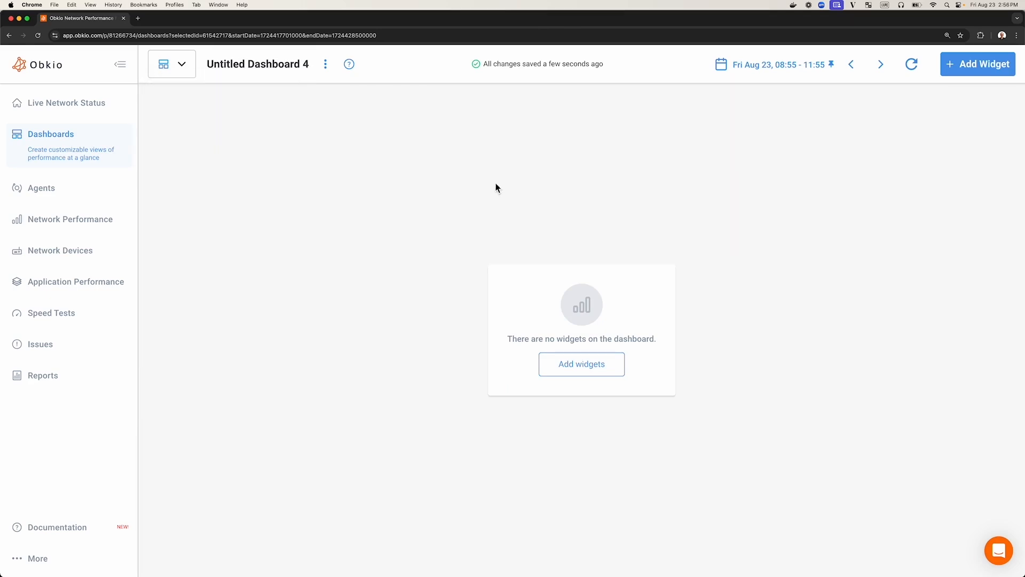
pyautogui.moveTo(280, 168)
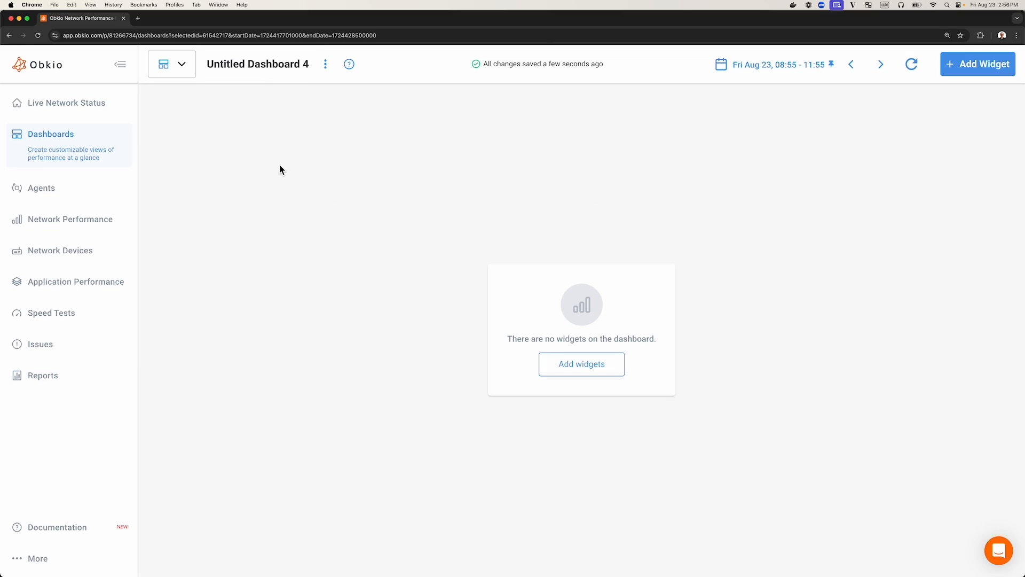
pyautogui.click(171, 64)
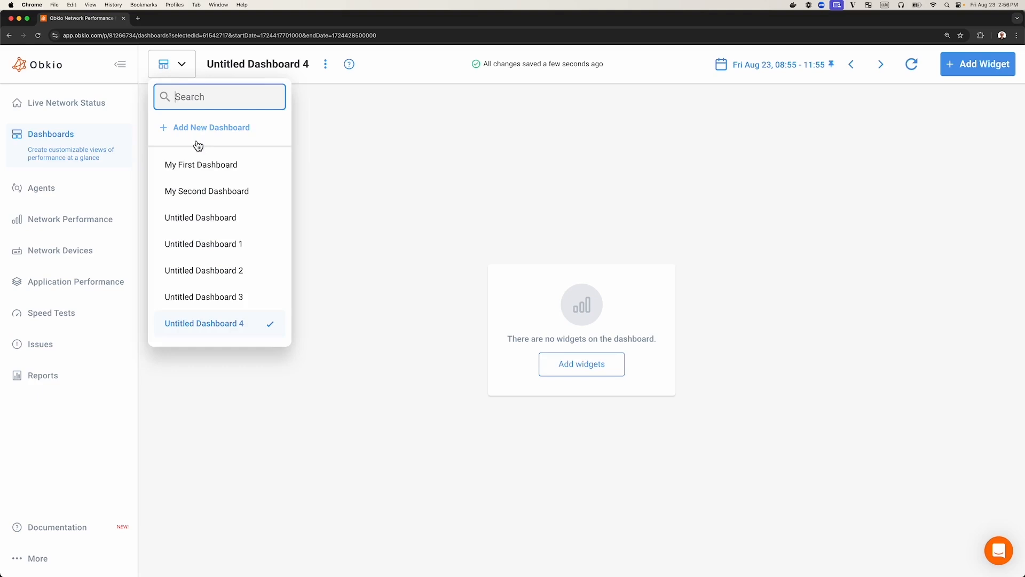
pyautogui.click(201, 164)
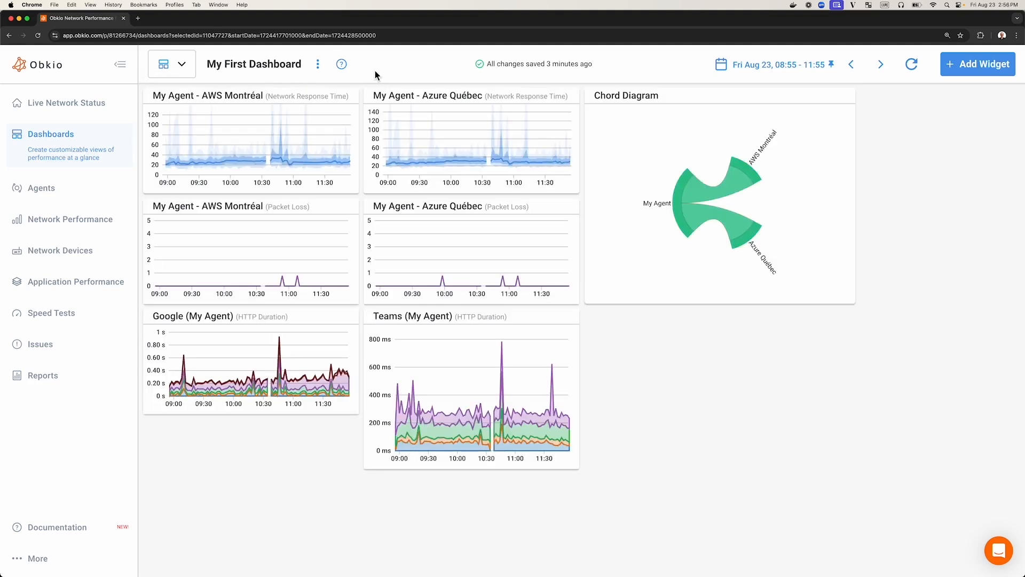
# - Replace the dashboard title 'My First Dashboard' with 'My Third Dashboard'
pyautogui.click(245, 64)
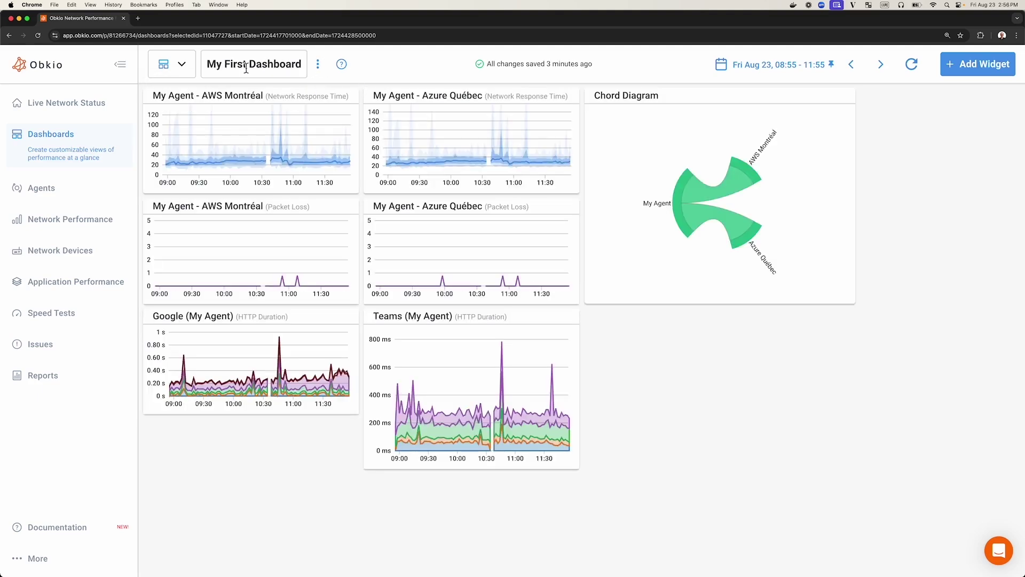
pyautogui.doubleClick(238, 64)
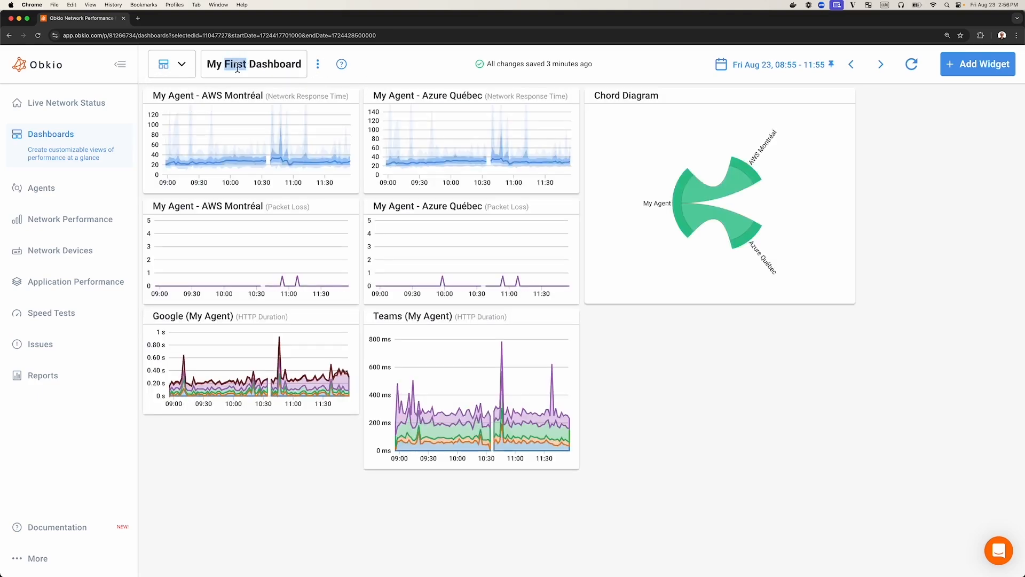
pyautogui.write('My Third Dashboard')
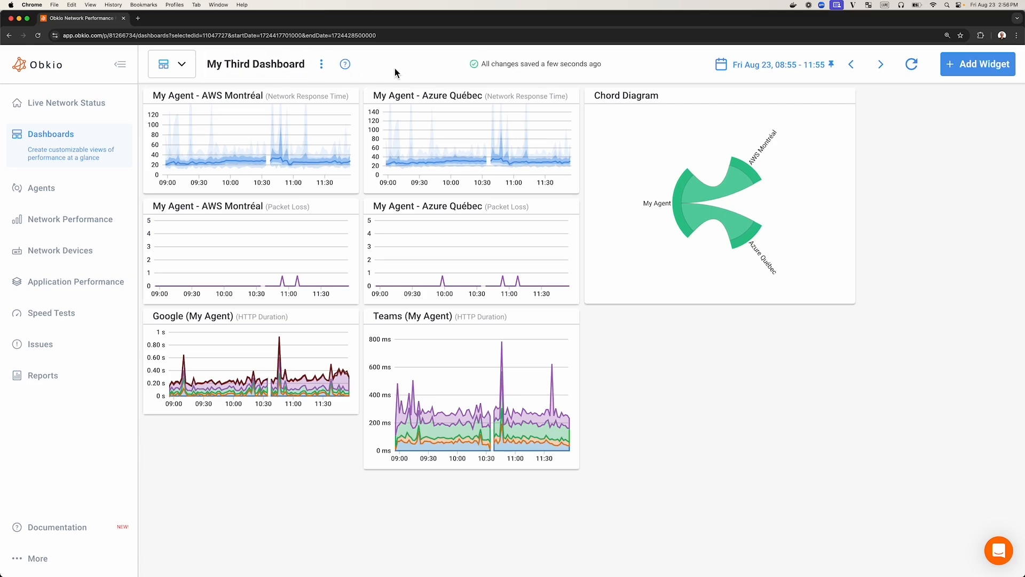
pyautogui.moveTo(611, 65)
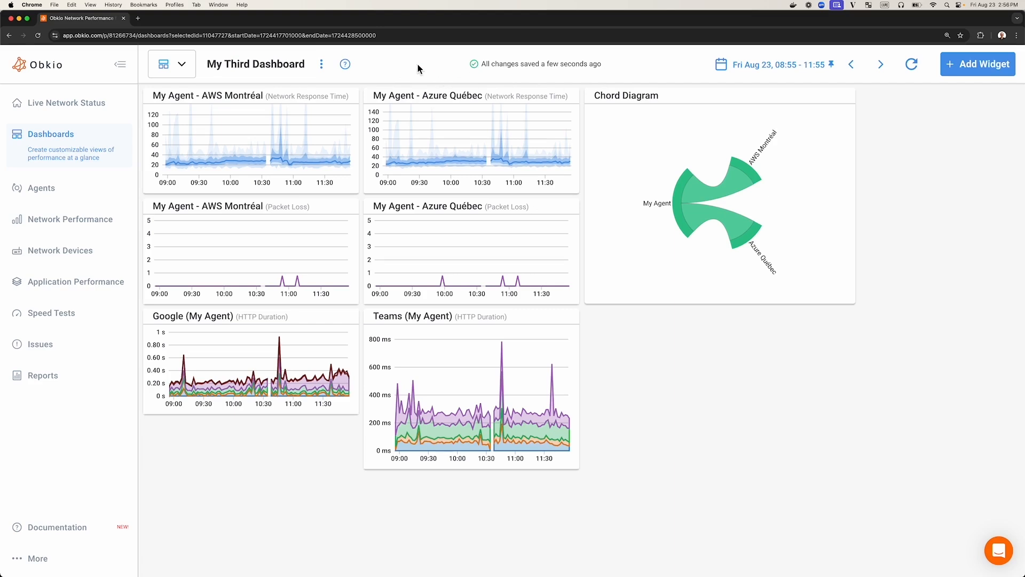
# - Review My Third Dashboard's settings (last 3 hours, 16 columns) and save them unchanged
pyautogui.click(321, 64)
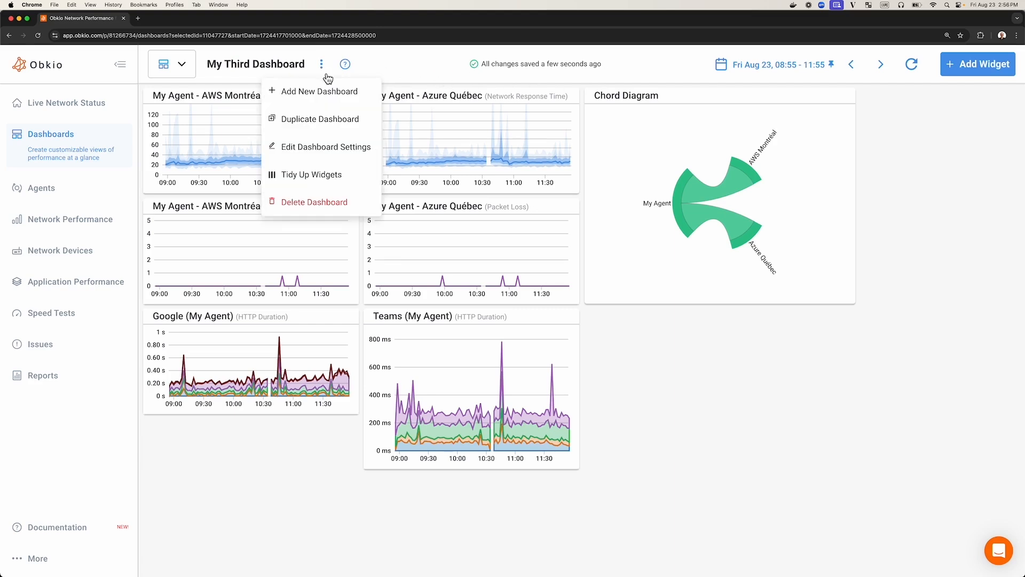
pyautogui.moveTo(306, 157)
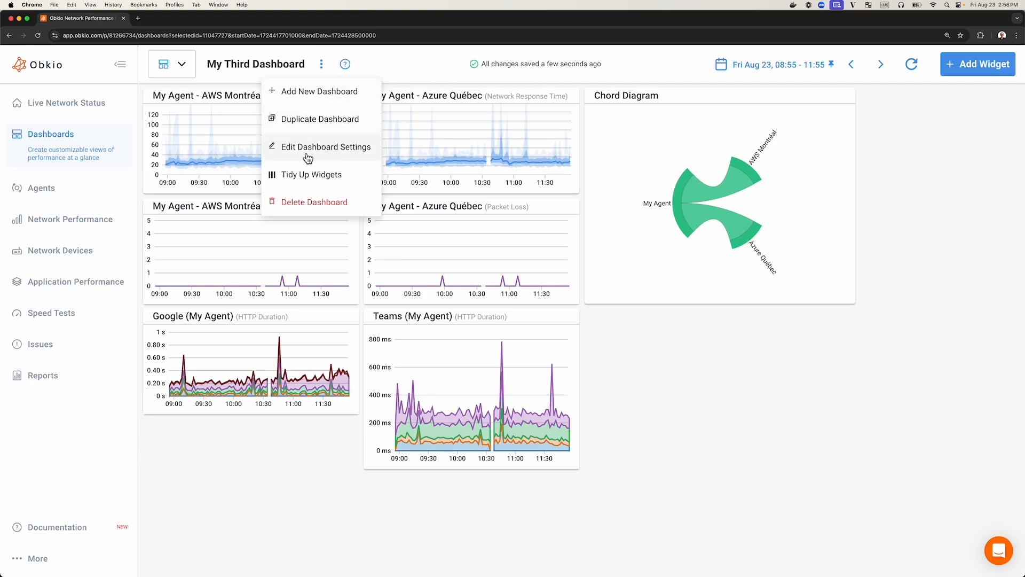
pyautogui.click(326, 147)
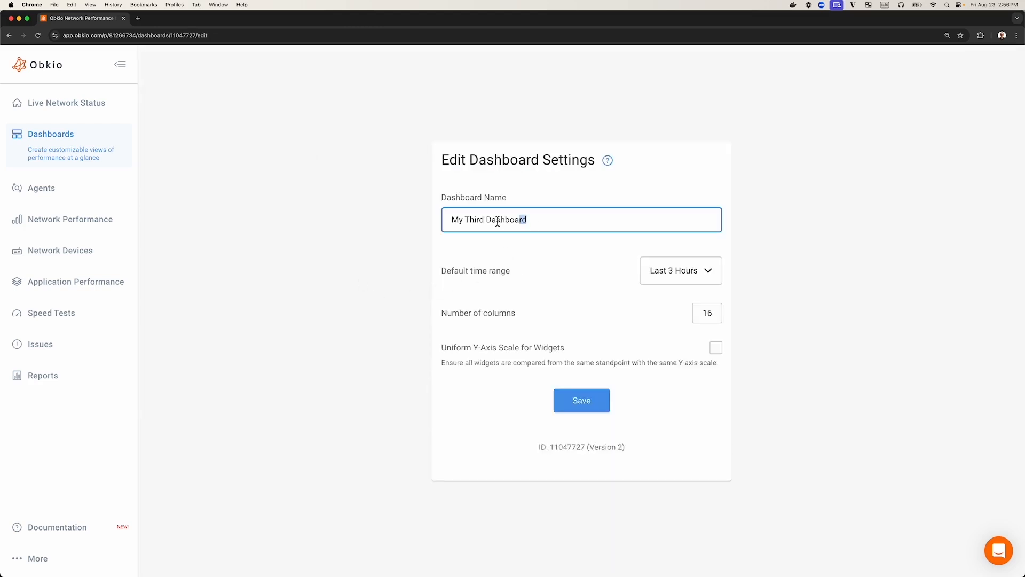
pyautogui.click(669, 341)
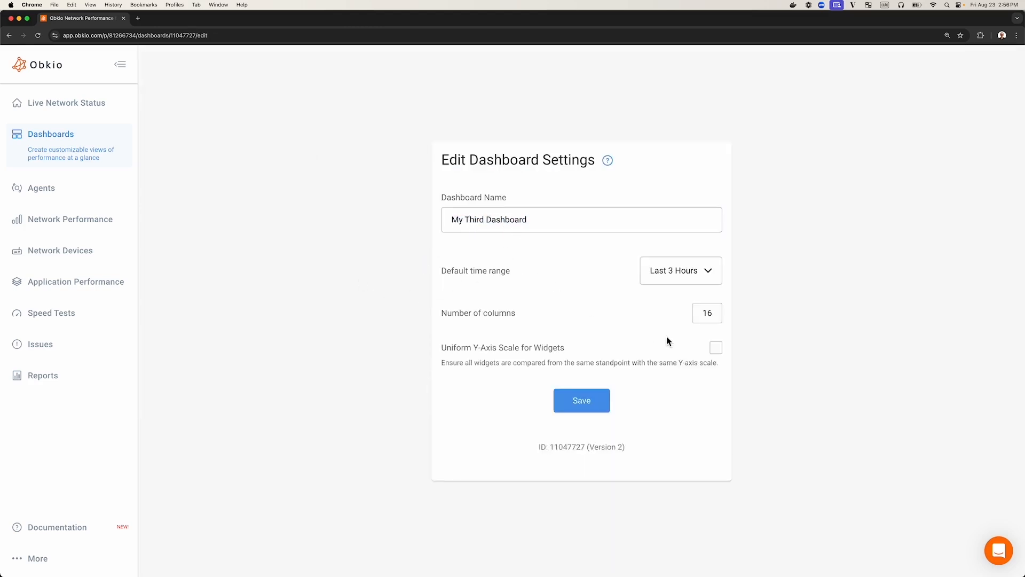
pyautogui.moveTo(620, 336)
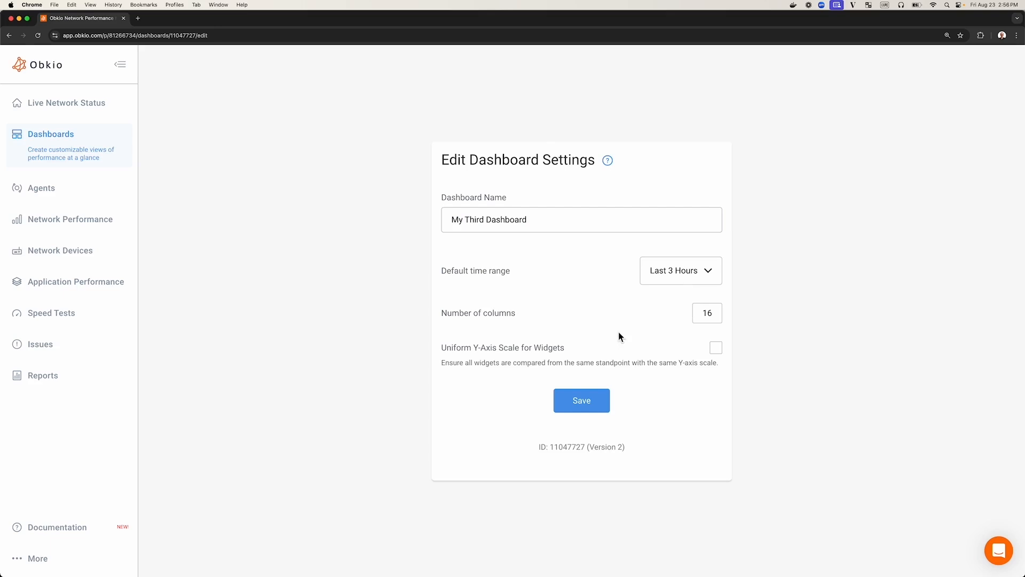
pyautogui.moveTo(712, 285)
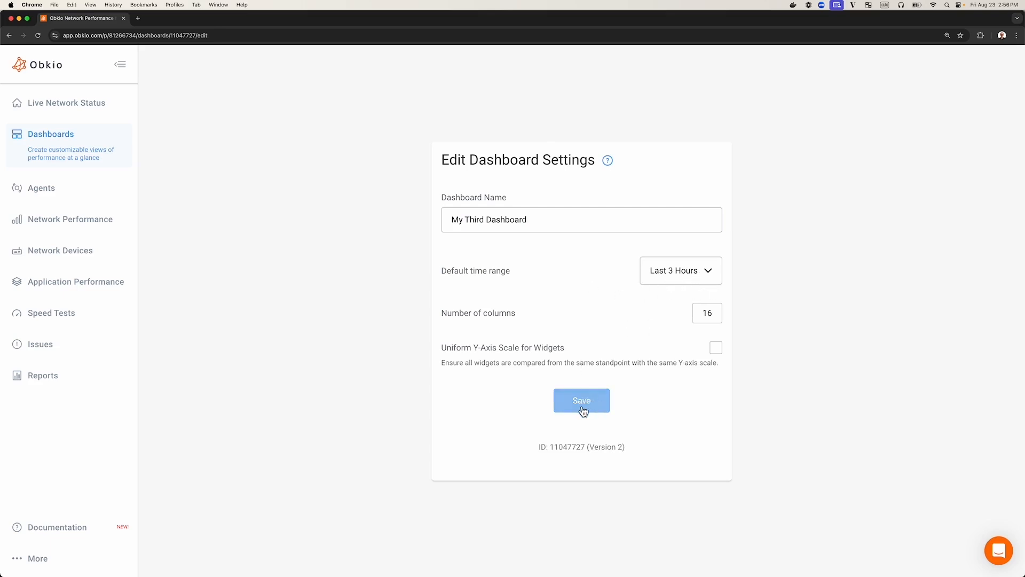
pyautogui.click(582, 401)
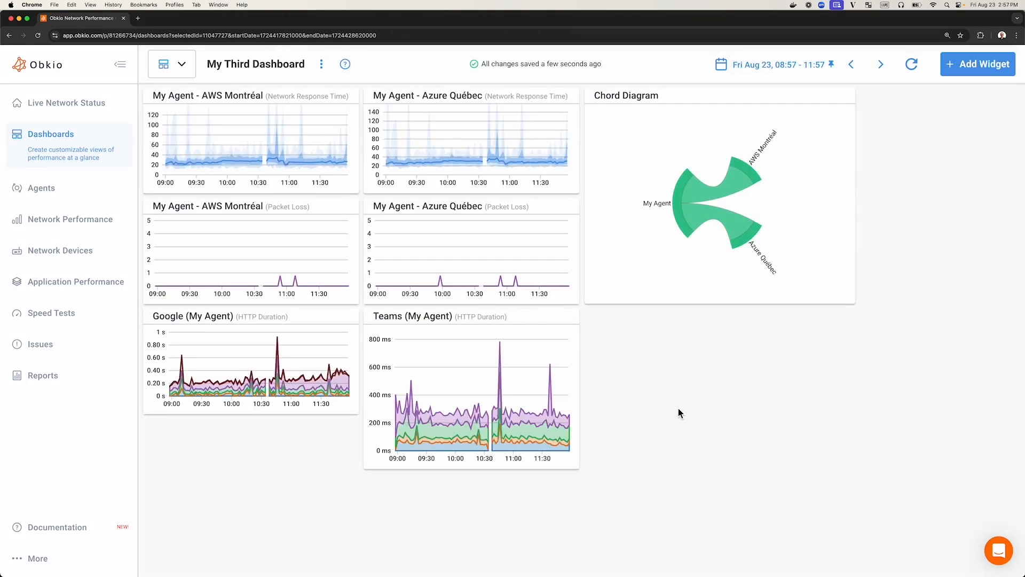
pyautogui.moveTo(329, 78)
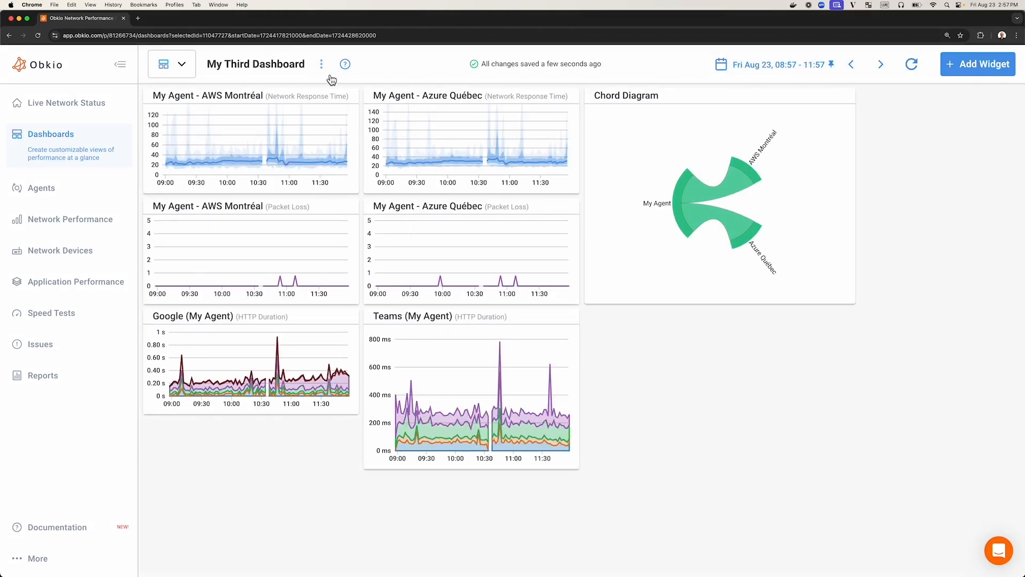
# - Duplicate My Third Dashboard as Untitled Dashboard 5, then delete that copy
pyautogui.click(321, 63)
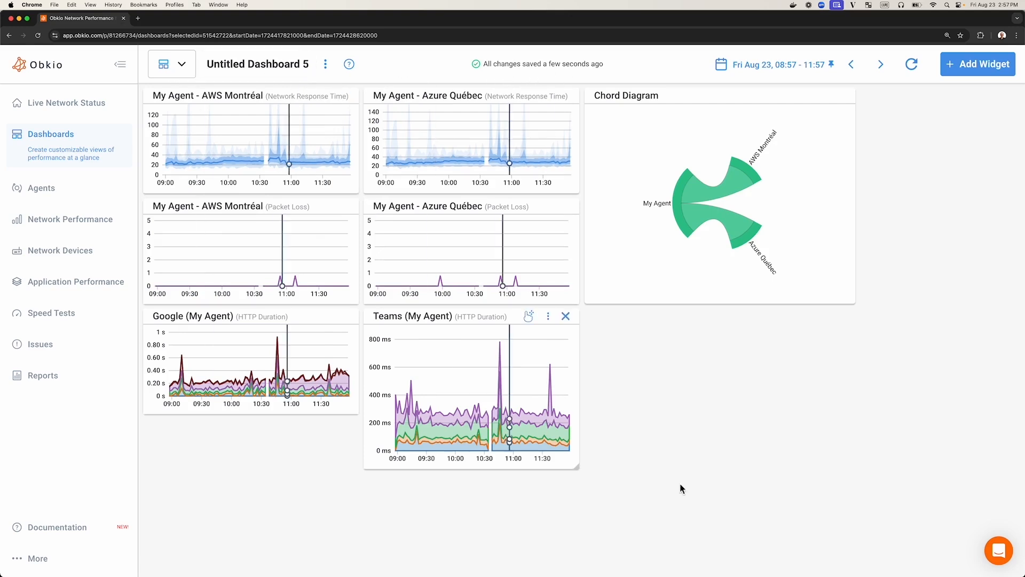
pyautogui.moveTo(679, 391)
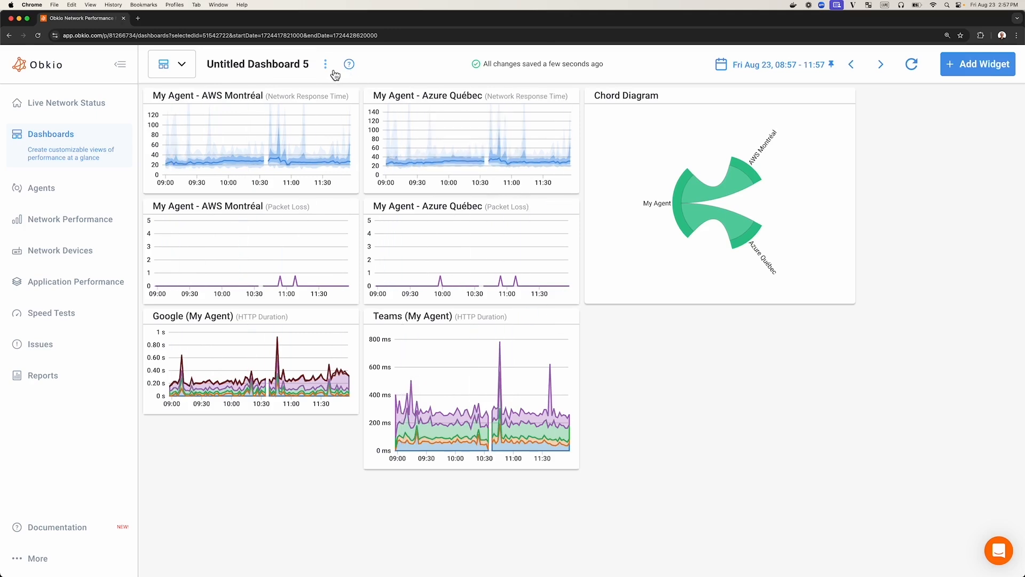
pyautogui.click(325, 64)
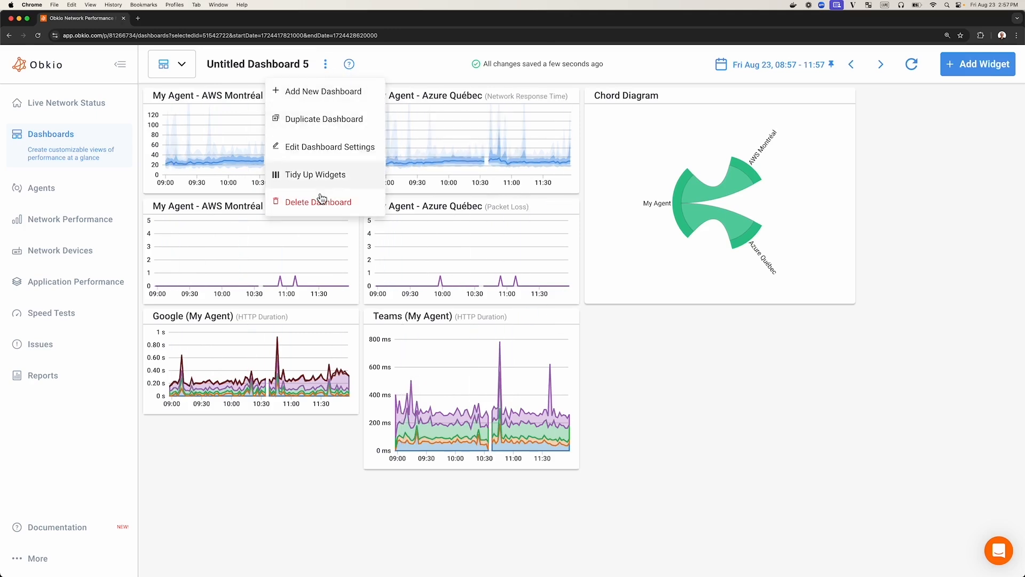
pyautogui.click(319, 202)
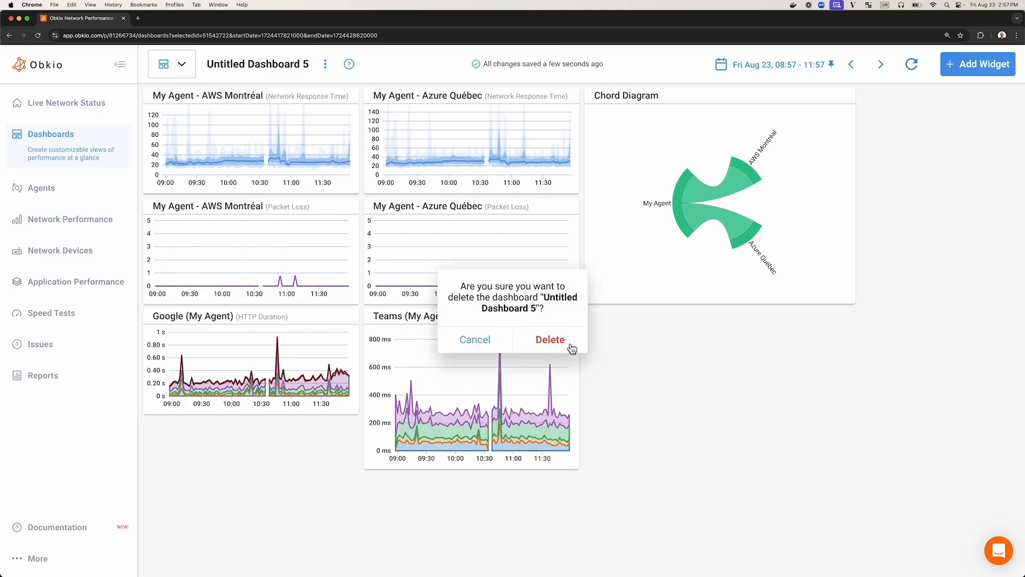
pyautogui.click(551, 340)
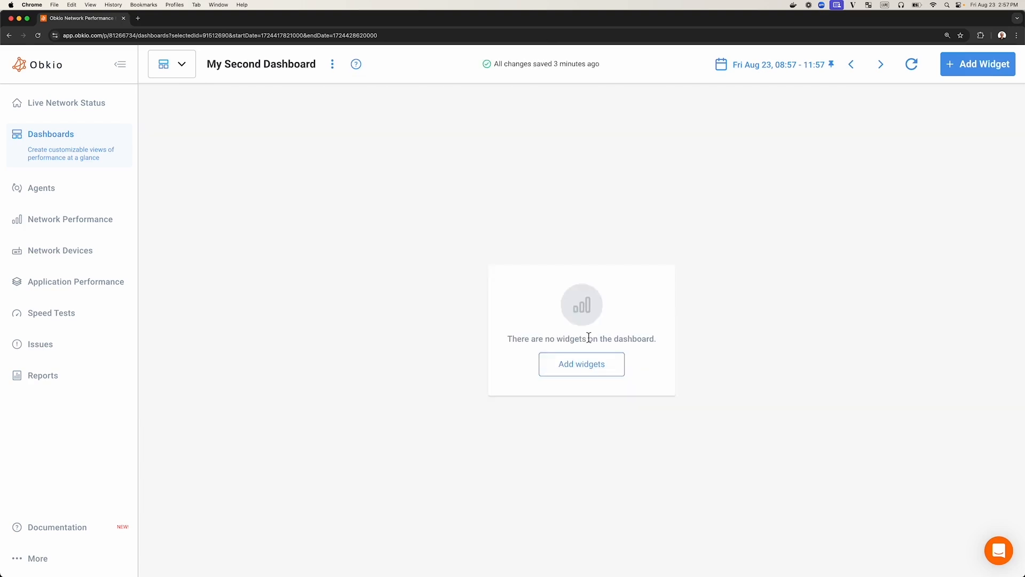
pyautogui.moveTo(180, 72)
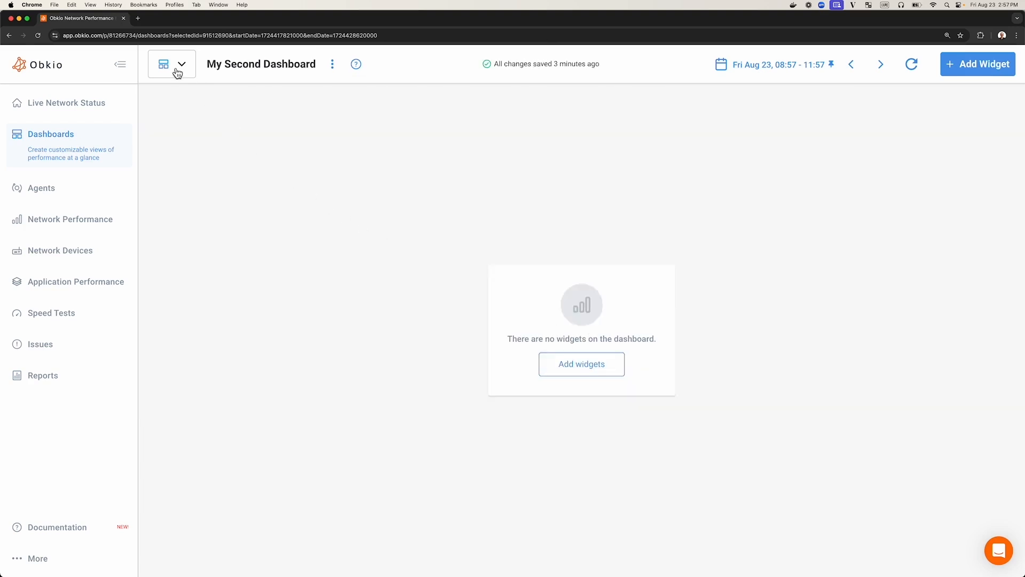
pyautogui.click(183, 64)
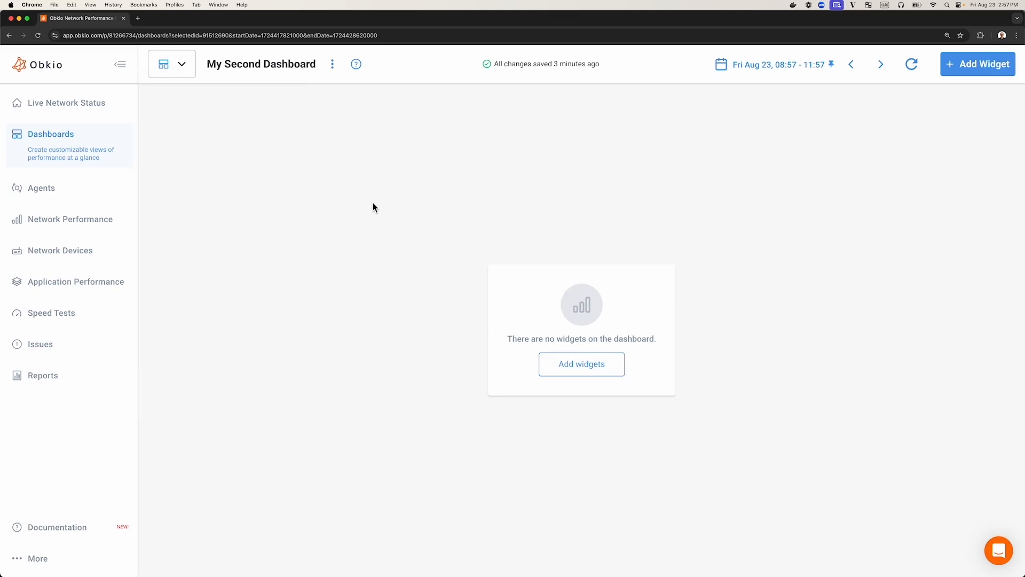
pyautogui.moveTo(329, 269)
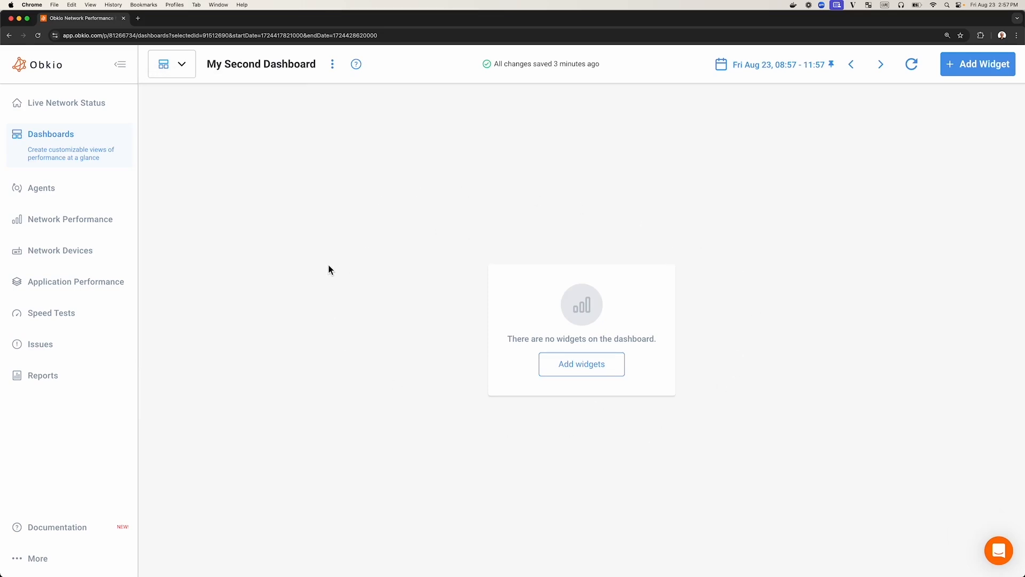
pyautogui.moveTo(341, 238)
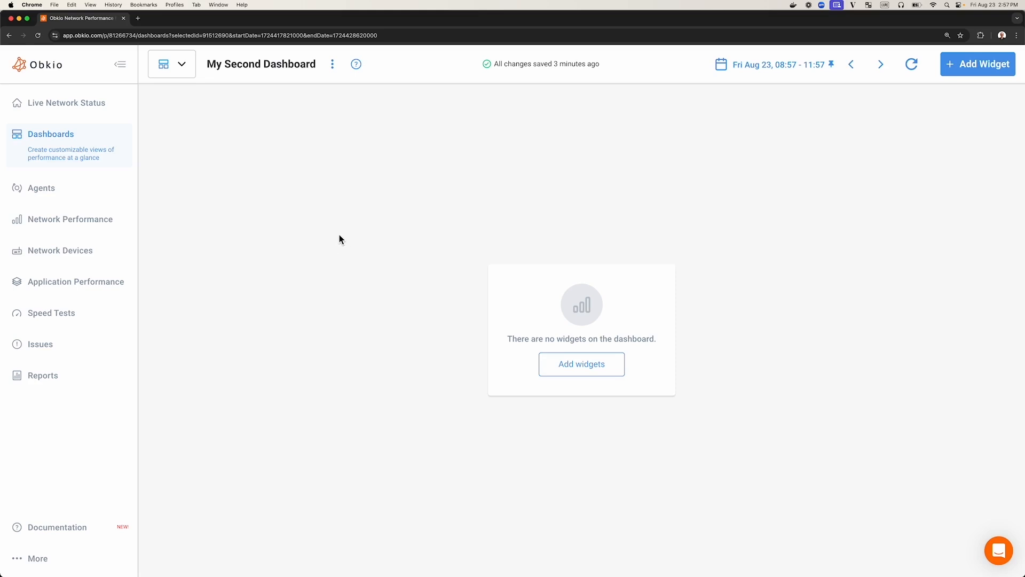
pyautogui.moveTo(763, 34)
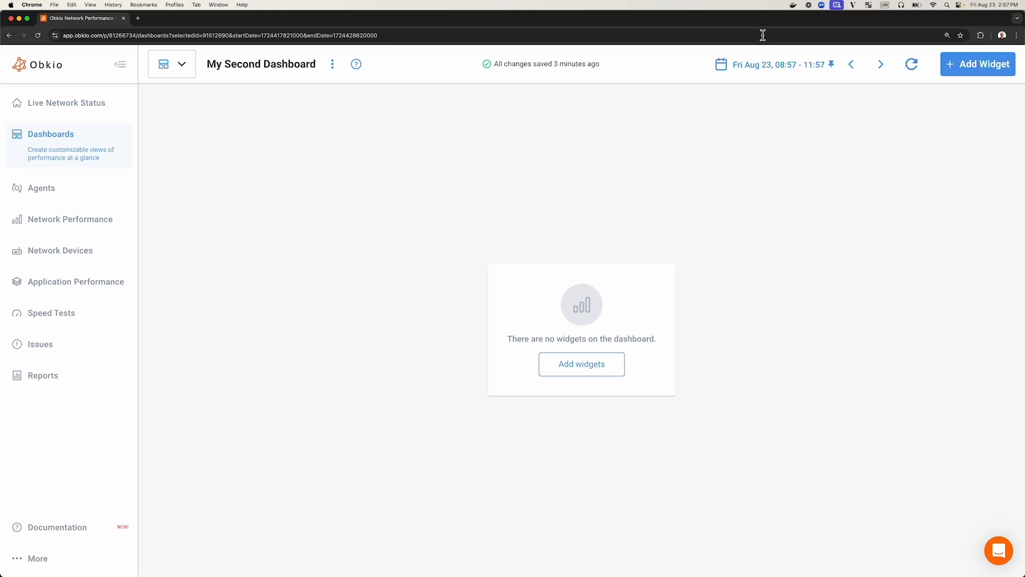